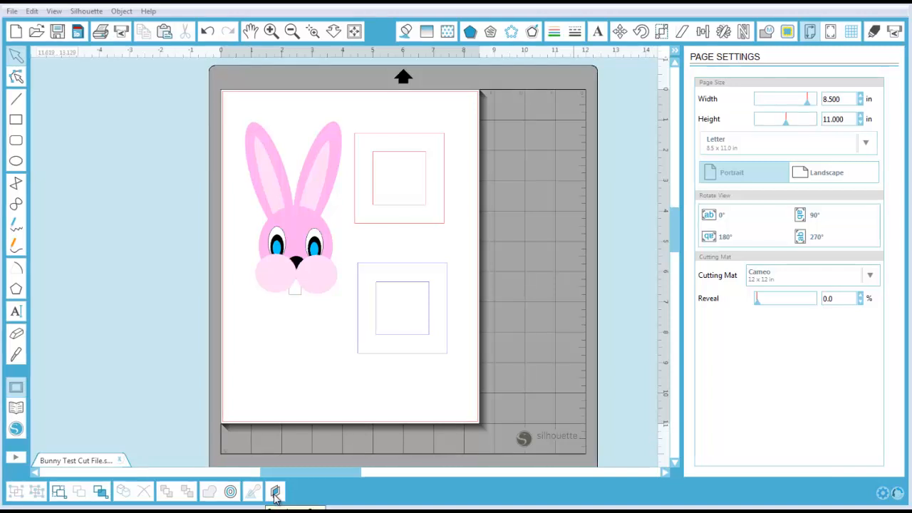
# Show the Layers panel and start renaming the outer blue square to Blue Square Outer
pyautogui.click(274, 493)
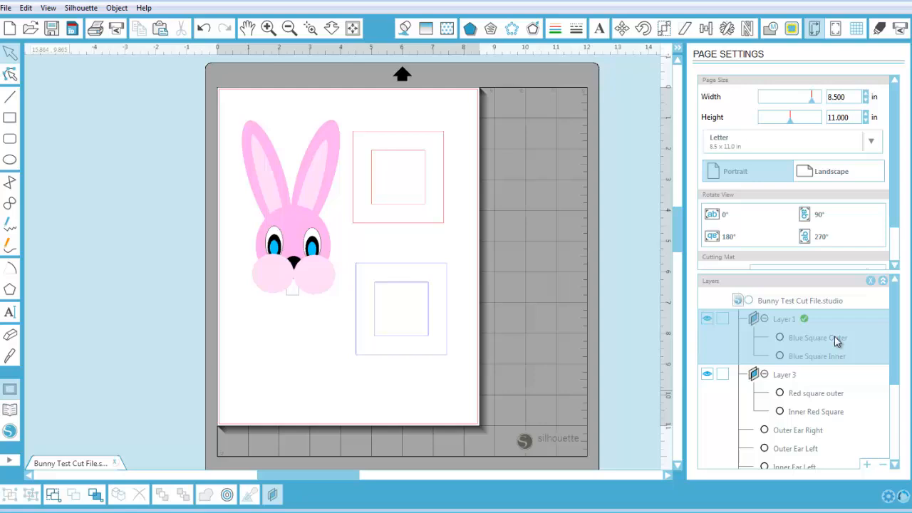
pyautogui.moveTo(821, 339)
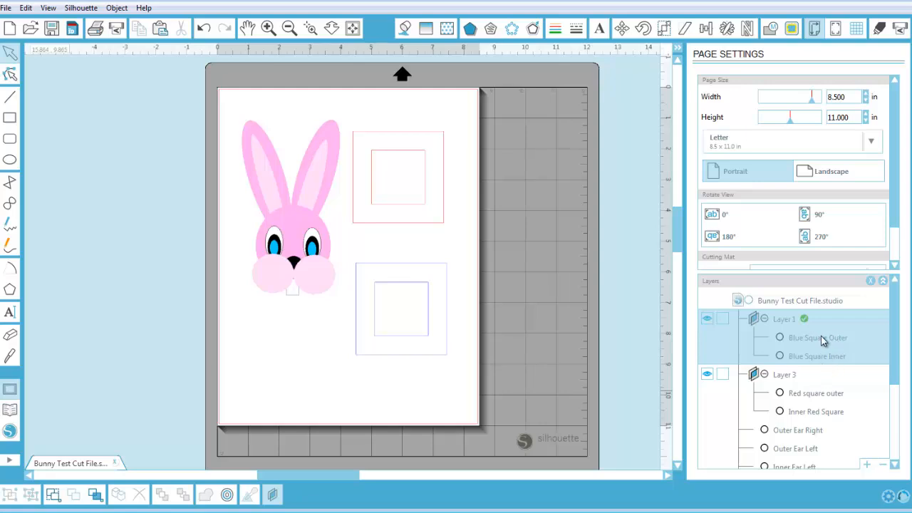
pyautogui.click(815, 338)
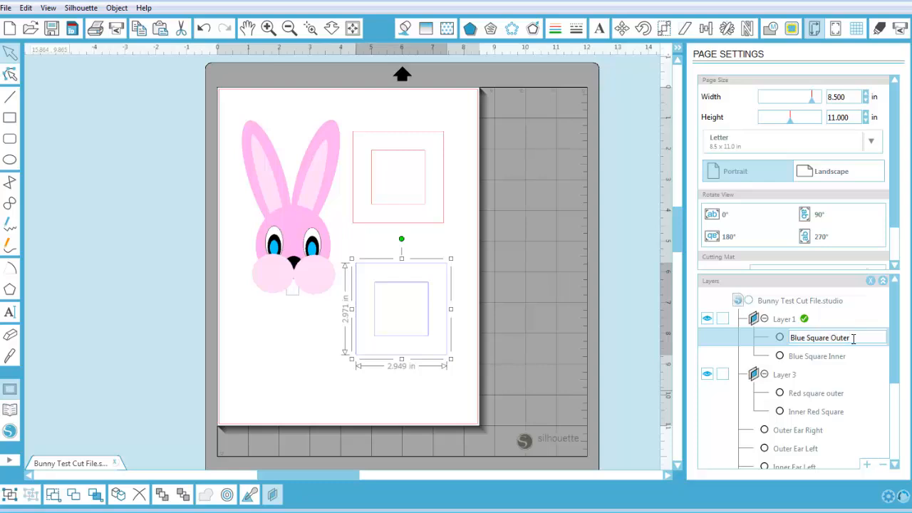
pyautogui.doubleClick(844, 337)
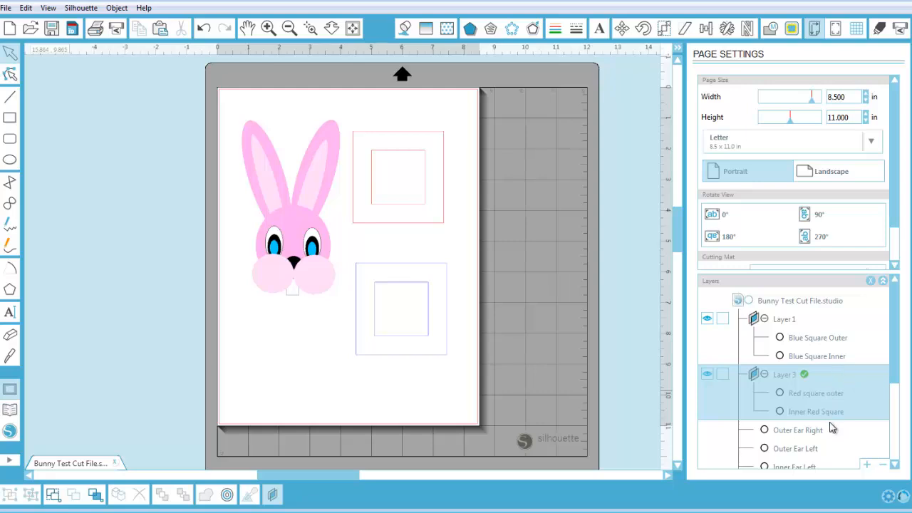
pyautogui.moveTo(898, 339)
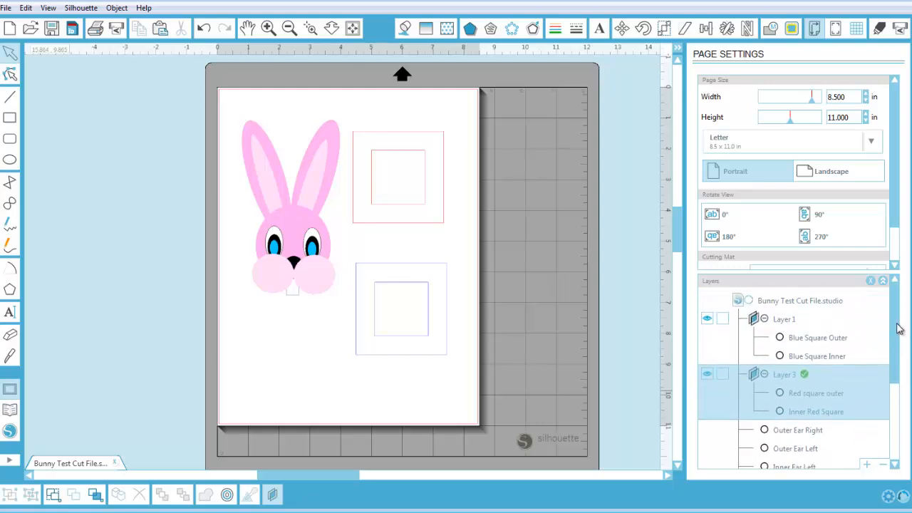
pyautogui.scroll(-3)
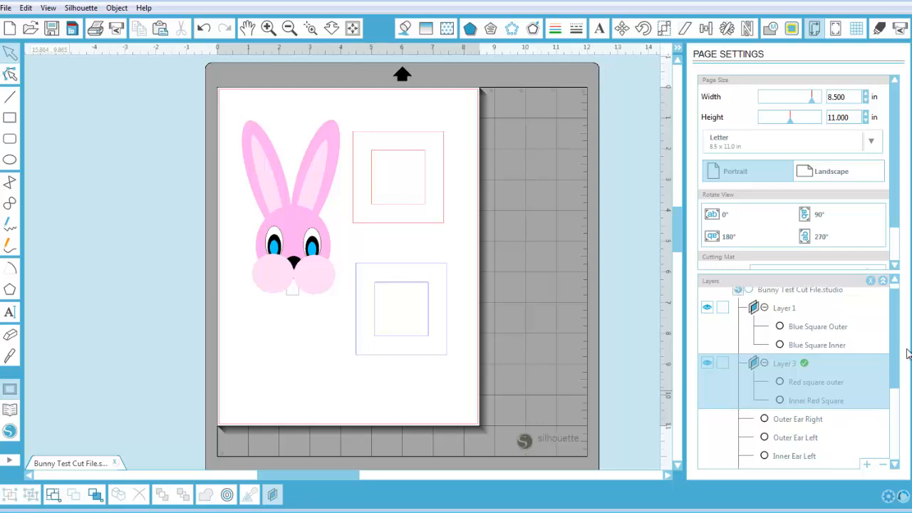
pyautogui.scroll(-3)
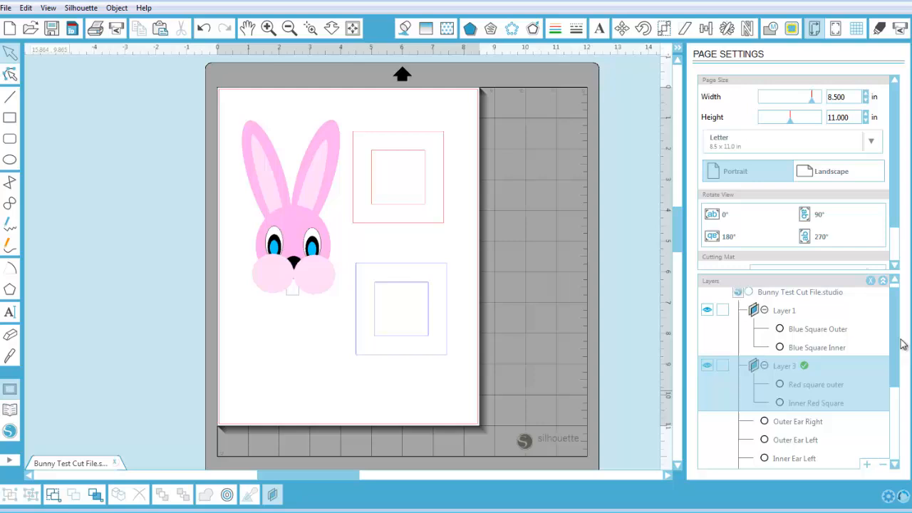
pyautogui.moveTo(581, 377)
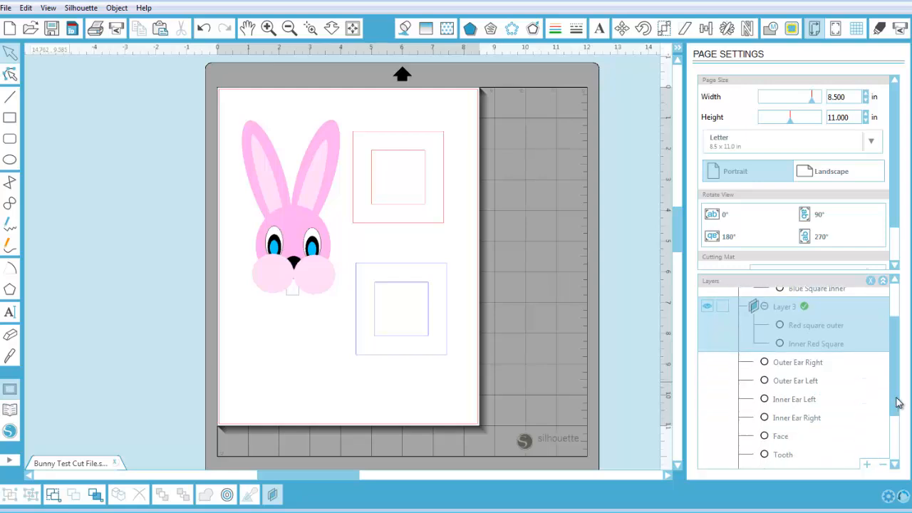
pyautogui.scroll(-3)
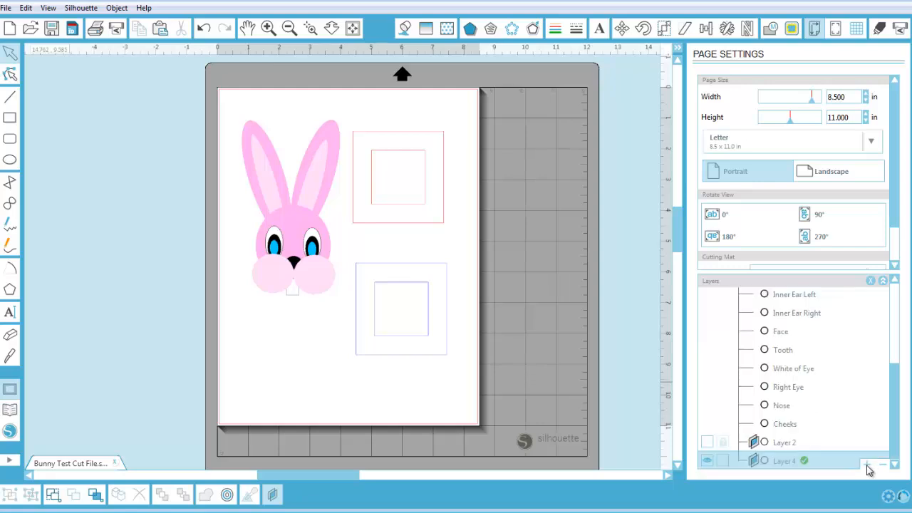
pyautogui.moveTo(905, 410)
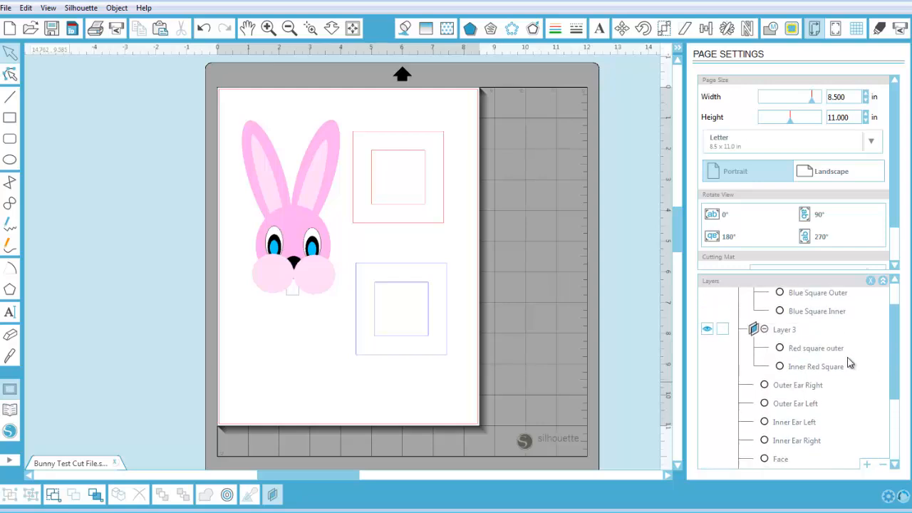
# Select the outer red square and move the red squares from Layer 3 into Layer 4
pyautogui.click(815, 347)
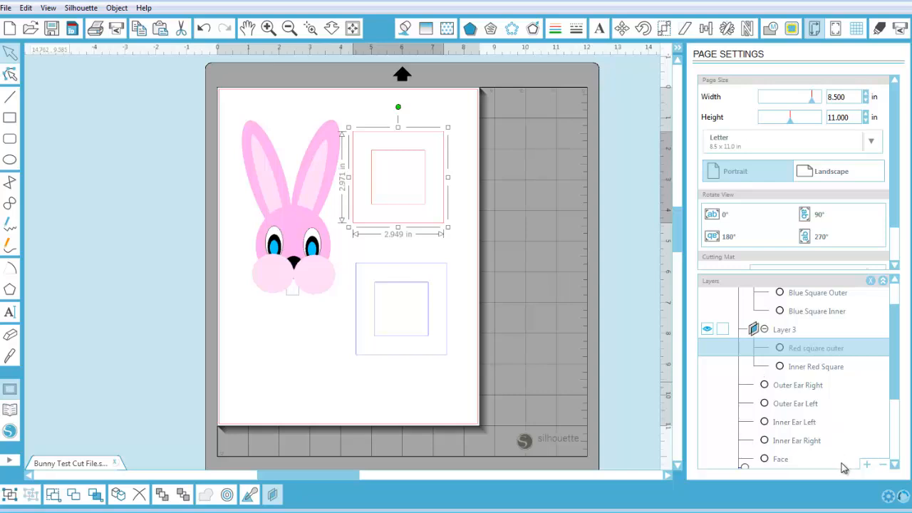
pyautogui.moveTo(901, 463)
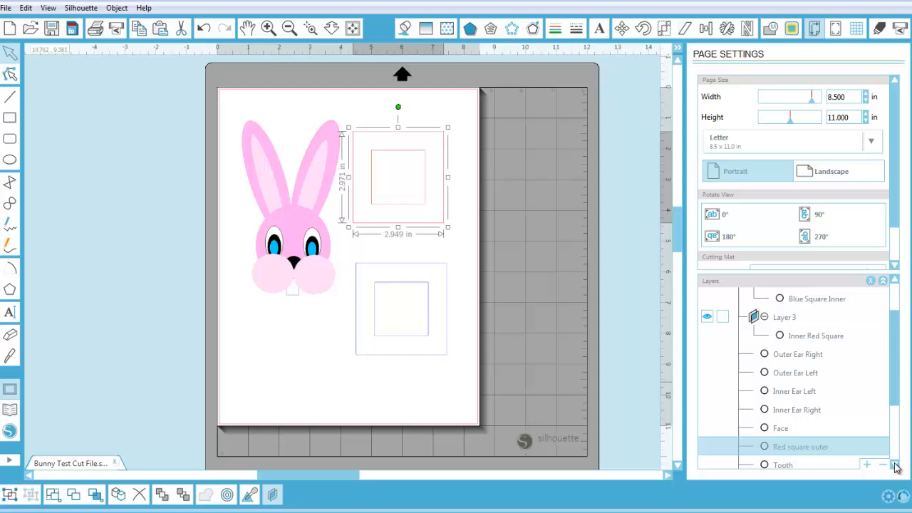
pyautogui.scroll(-3)
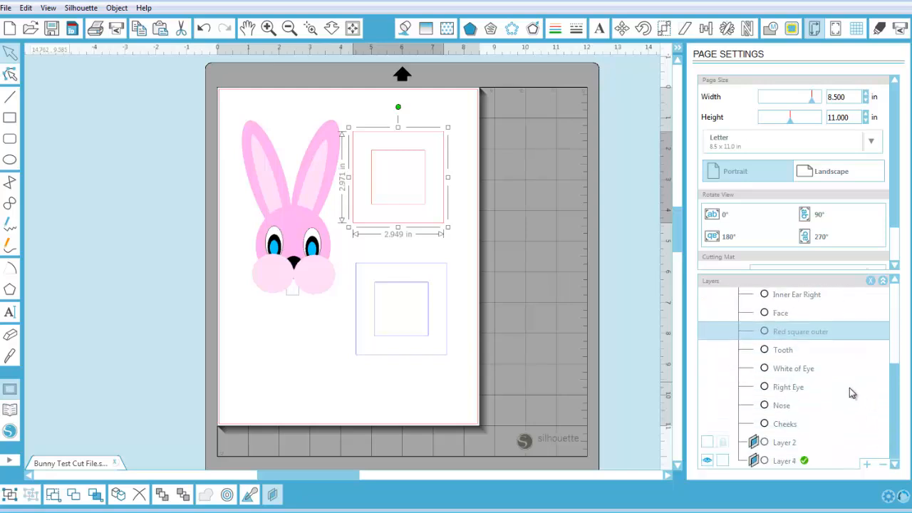
pyautogui.moveTo(809, 339)
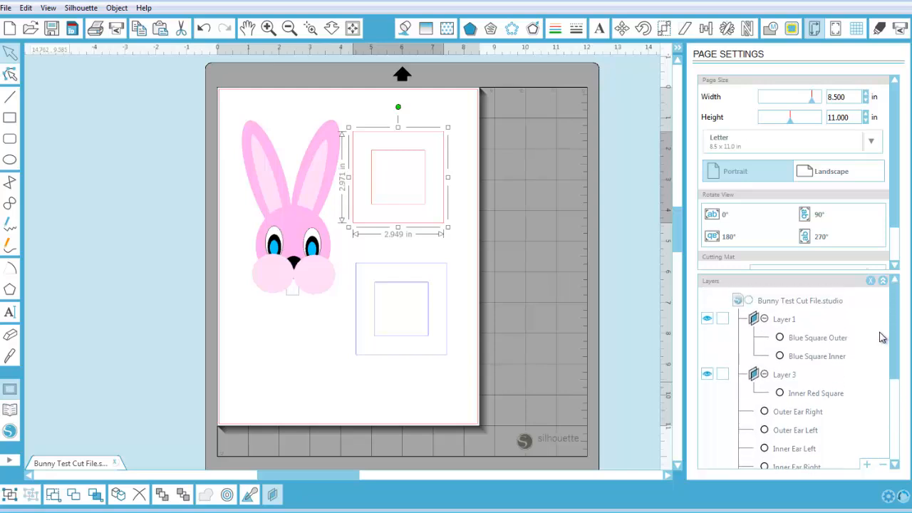
pyautogui.moveTo(883, 344)
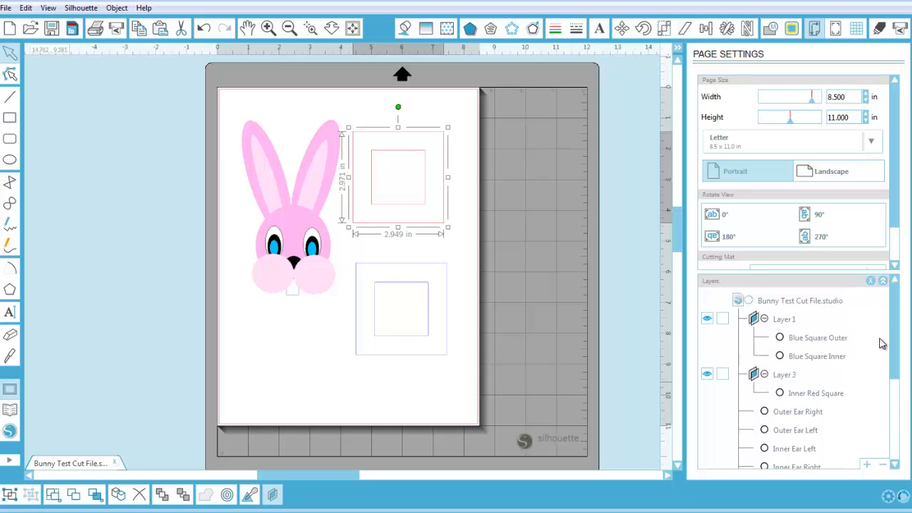
pyautogui.scroll(-3)
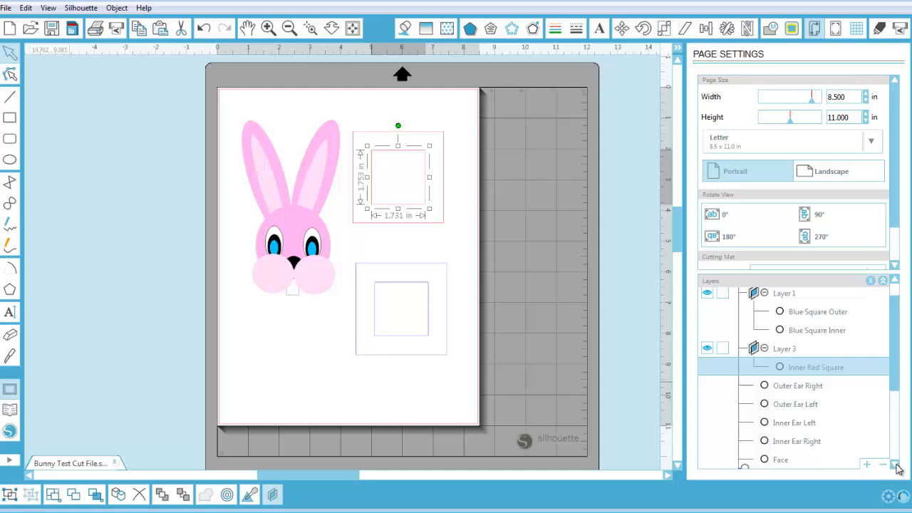
pyautogui.scroll(-3)
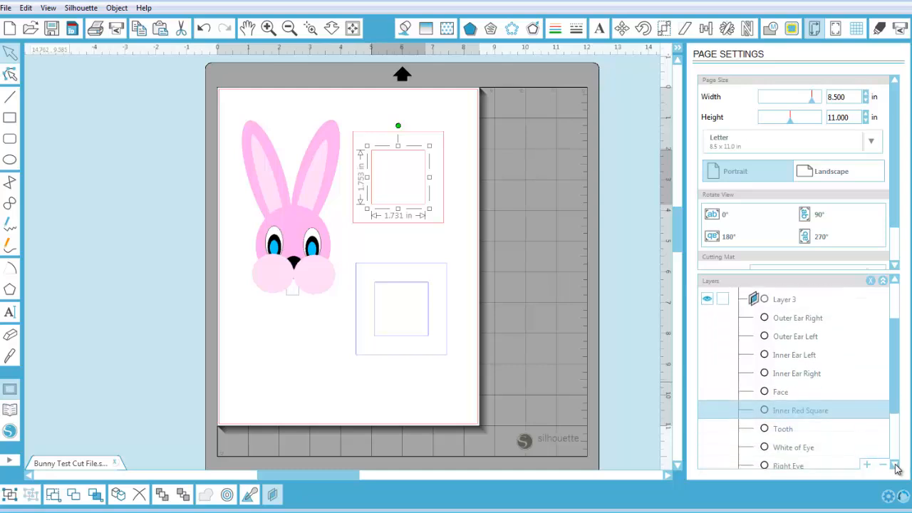
pyautogui.scroll(-3)
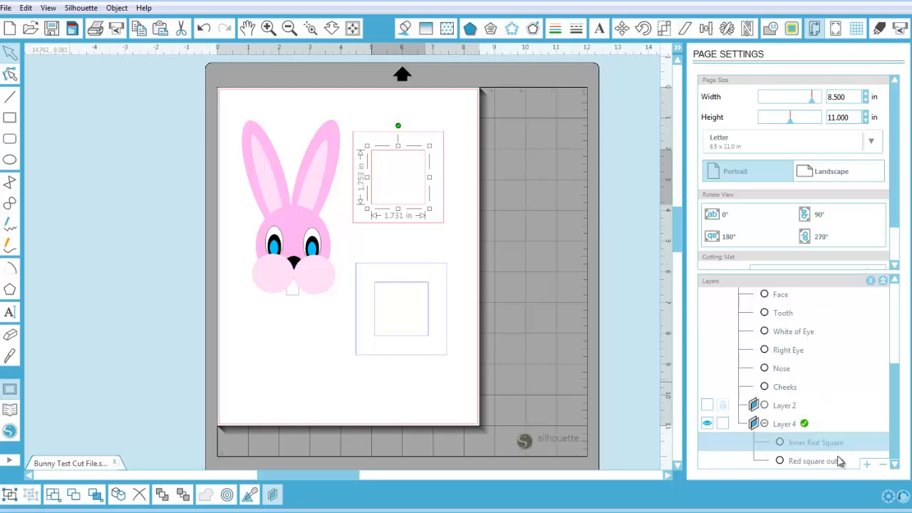
pyautogui.moveTo(889, 407)
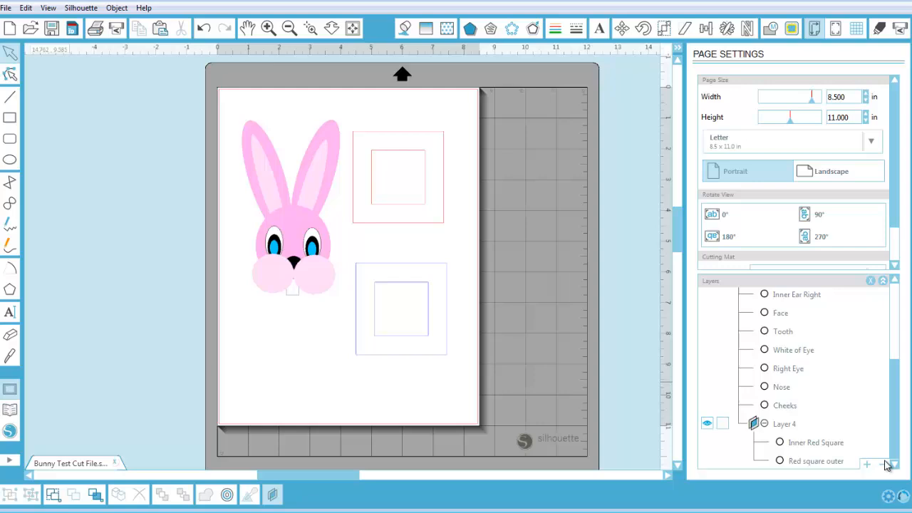
pyautogui.click(781, 425)
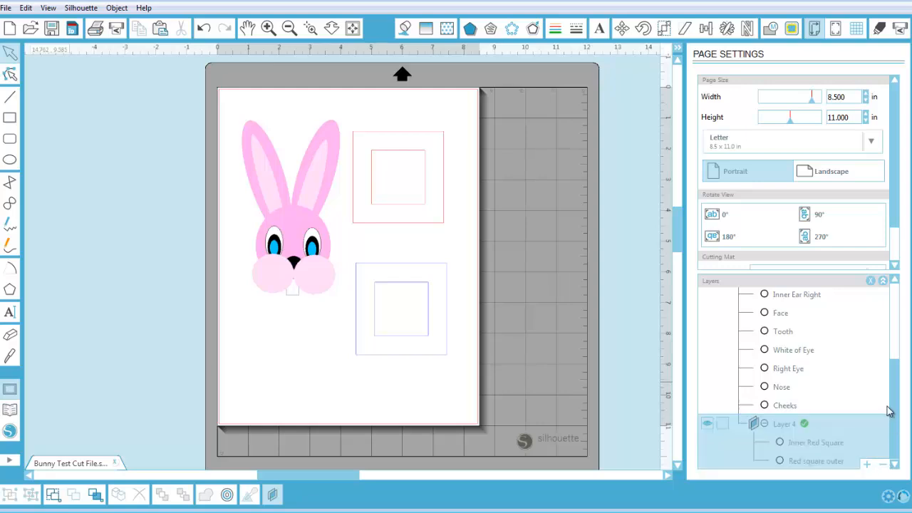
pyautogui.moveTo(470, 368)
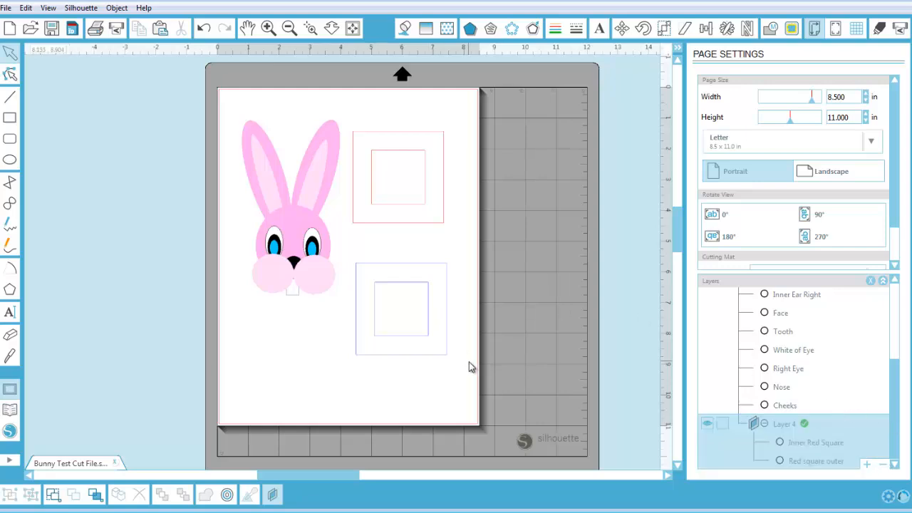
pyautogui.moveTo(893, 418)
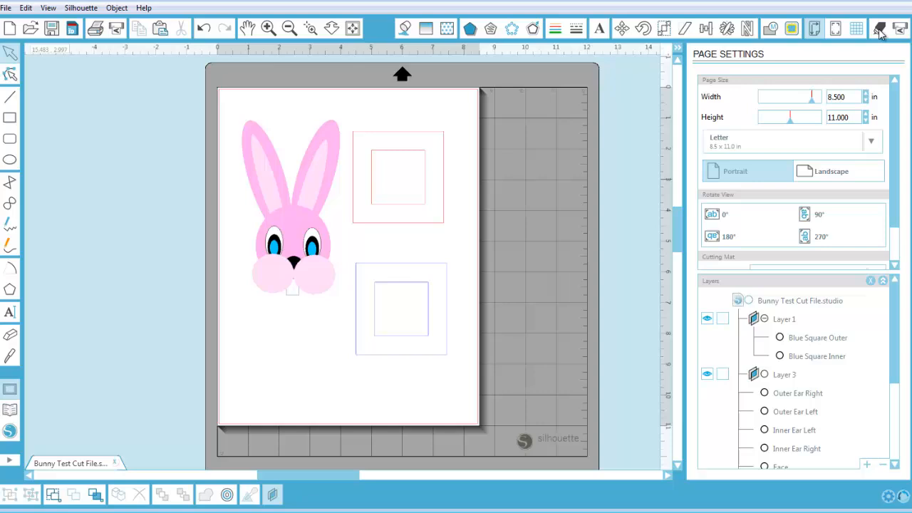
# Bring up Cut Settings listing the file and Layers 1, 3 and 4 with cardstock materials
pyautogui.click(875, 27)
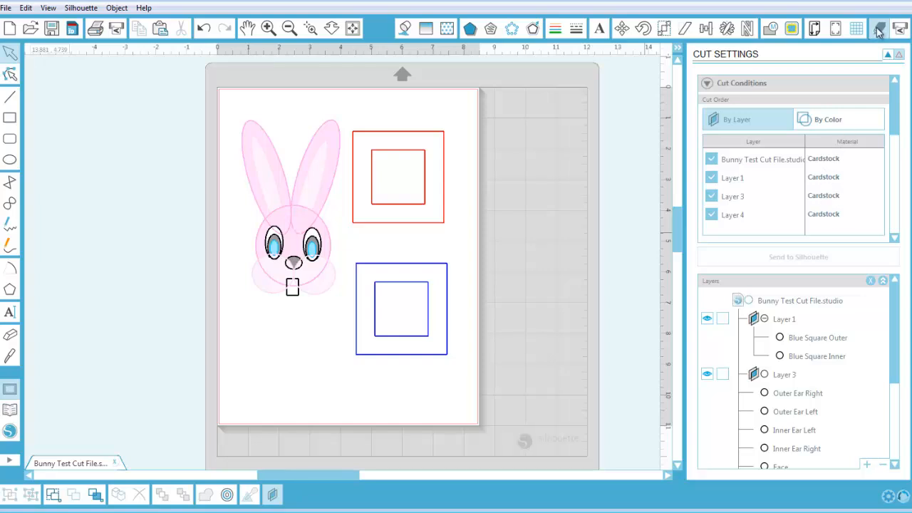
pyautogui.moveTo(879, 29)
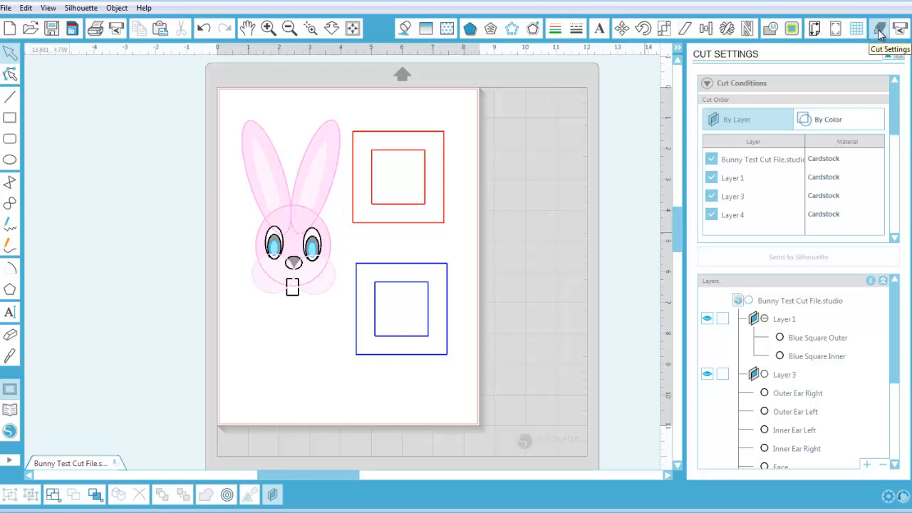
pyautogui.moveTo(896, 350)
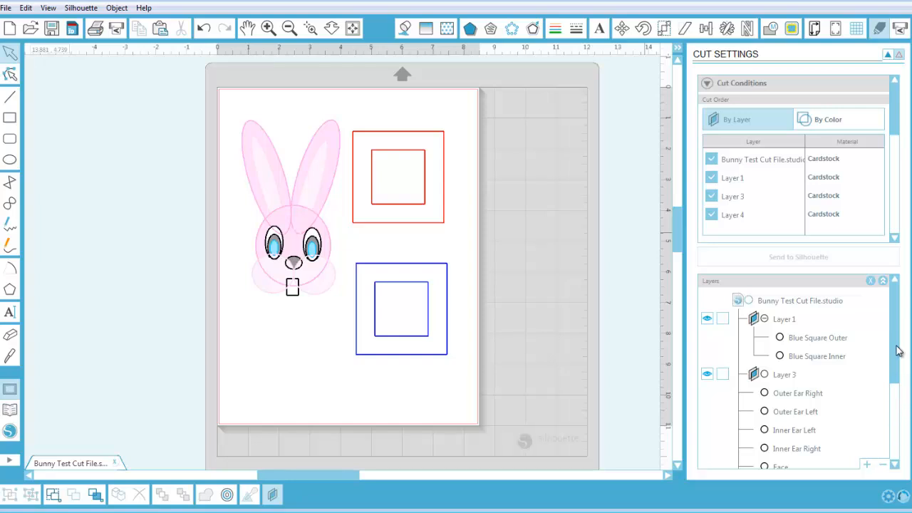
pyautogui.scroll(-3)
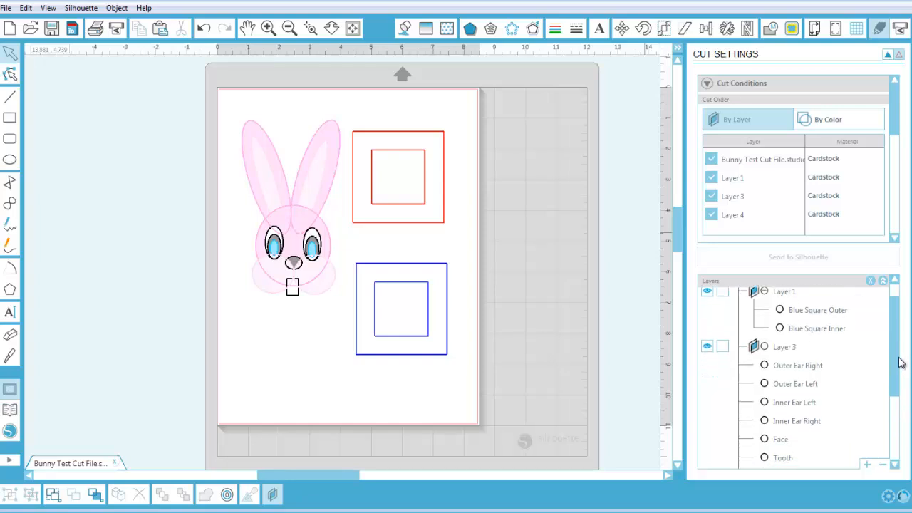
pyautogui.scroll(-3)
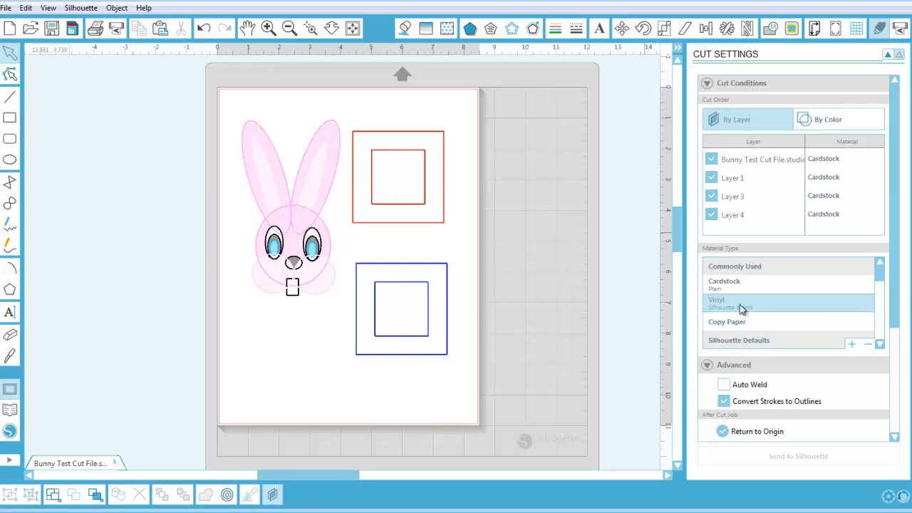
# Assign Vinyl to Layer 1 and Layer 3, leaving Layer 4 on Cardstock
pyautogui.click(715, 299)
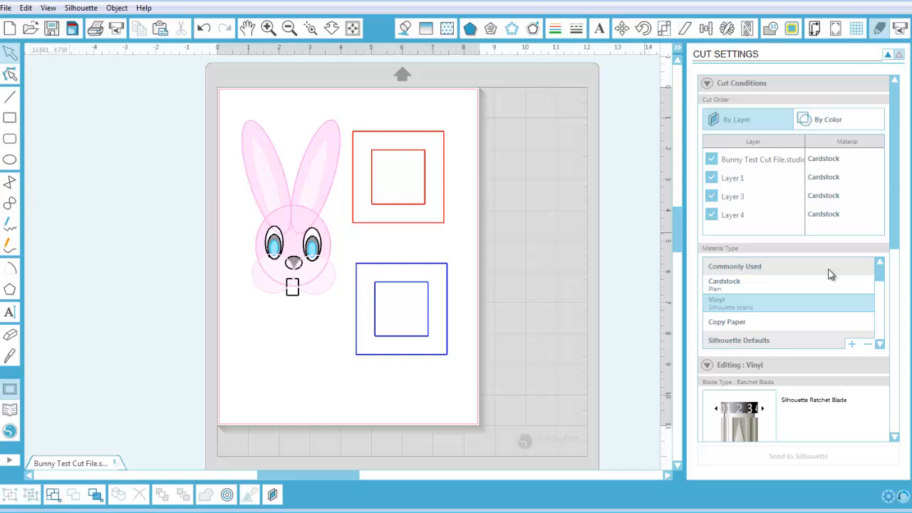
pyautogui.moveTo(778, 185)
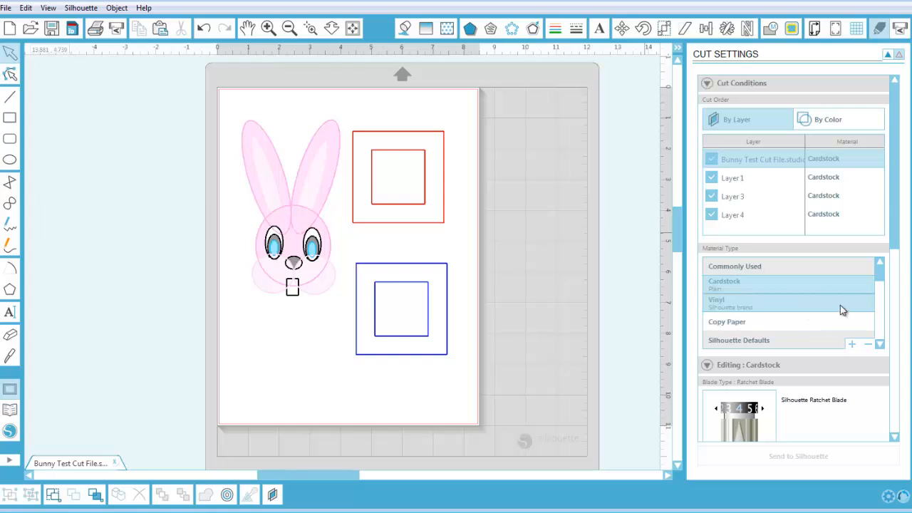
pyautogui.click(715, 302)
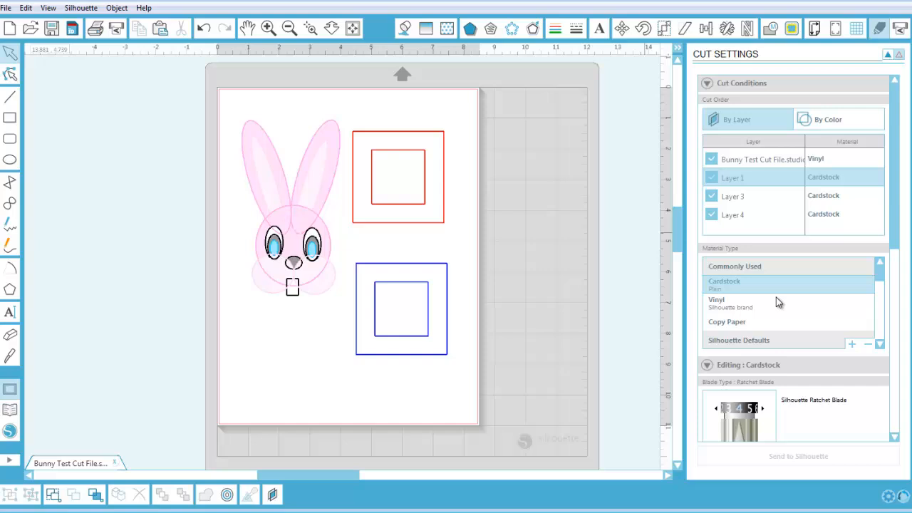
pyautogui.click(716, 302)
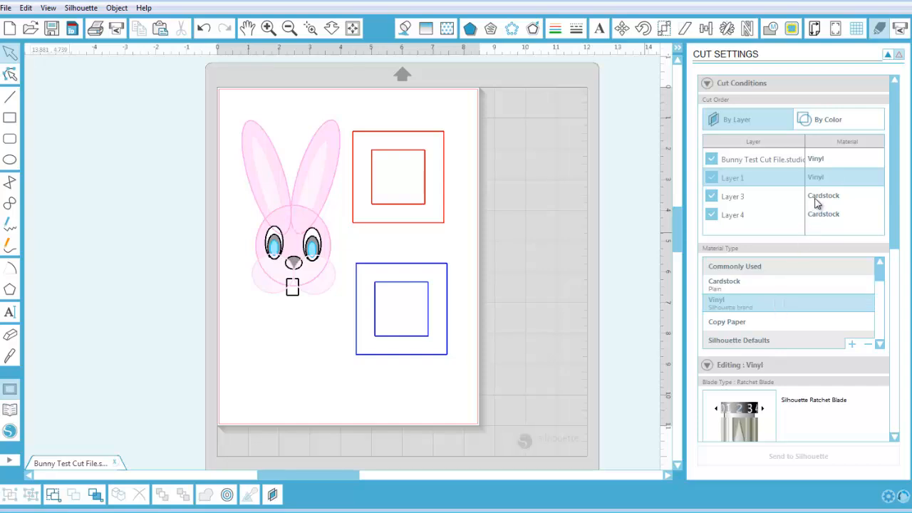
pyautogui.click(750, 197)
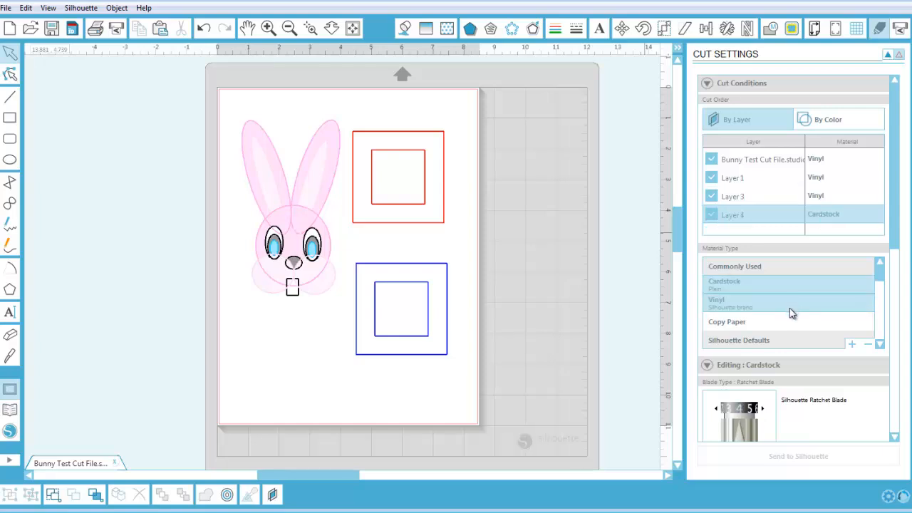
pyautogui.click(717, 302)
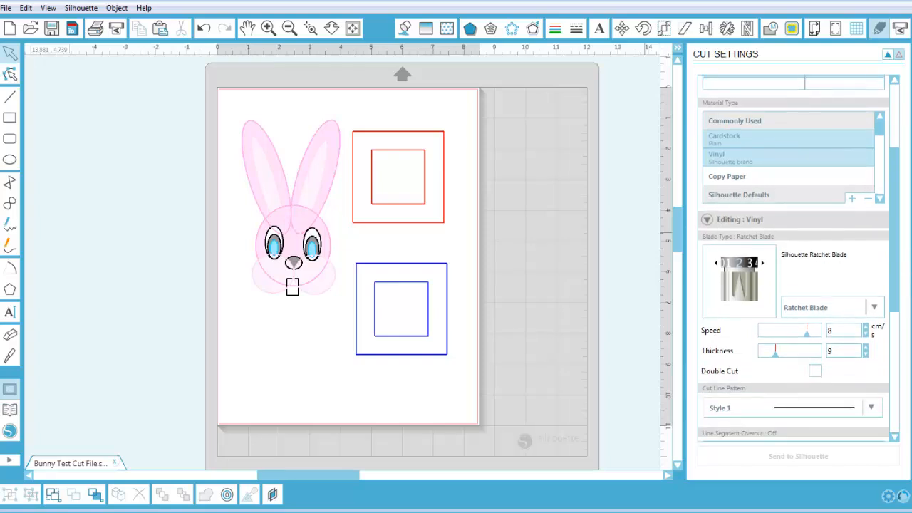
# Turn on Auto Weld in the Advanced cut settings so overlapping shapes merge
pyautogui.scroll(-3)
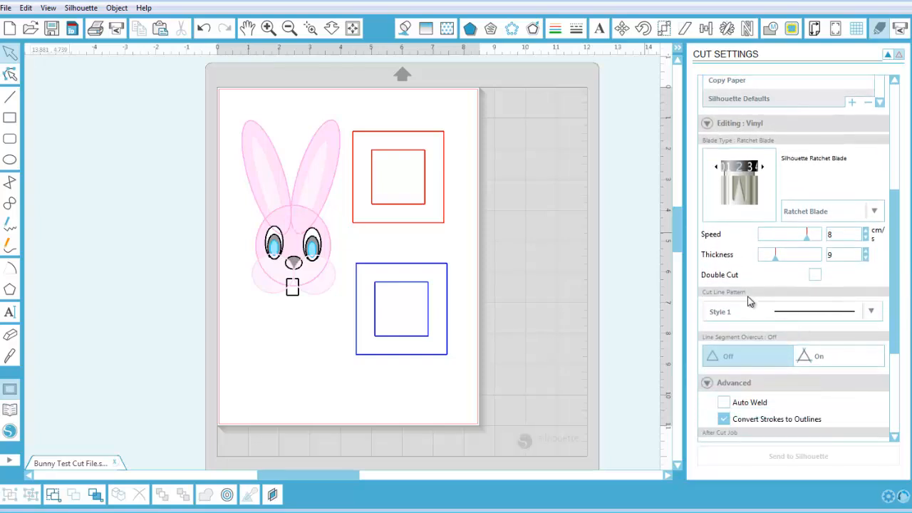
pyautogui.moveTo(750, 322)
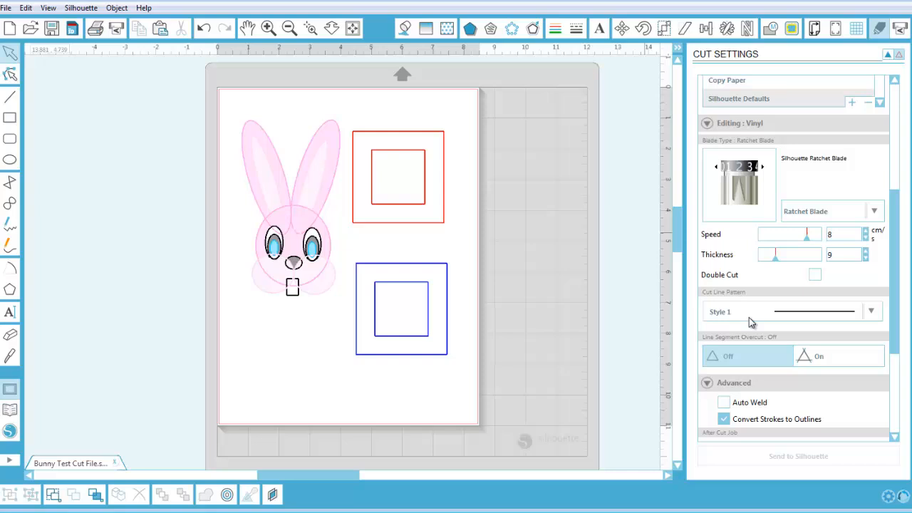
pyautogui.moveTo(795, 316)
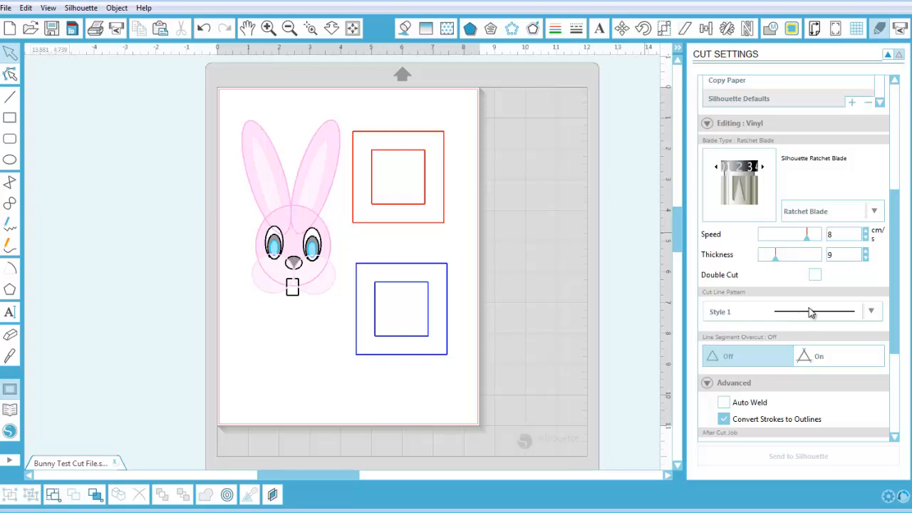
pyautogui.moveTo(895, 322)
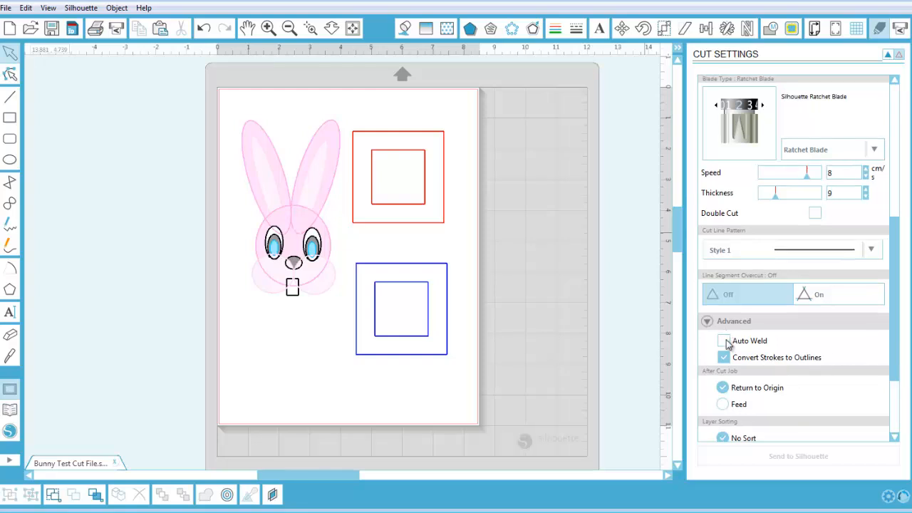
pyautogui.moveTo(727, 342)
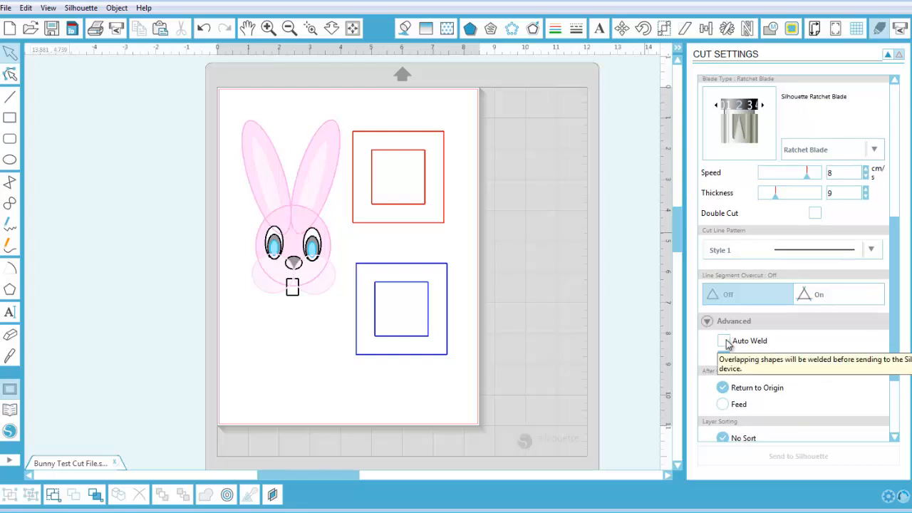
pyautogui.click(723, 340)
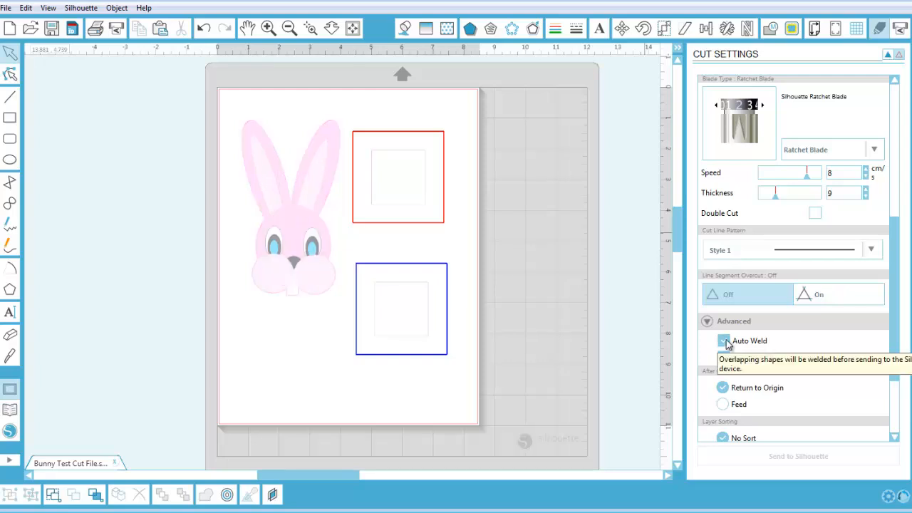
pyautogui.click(722, 341)
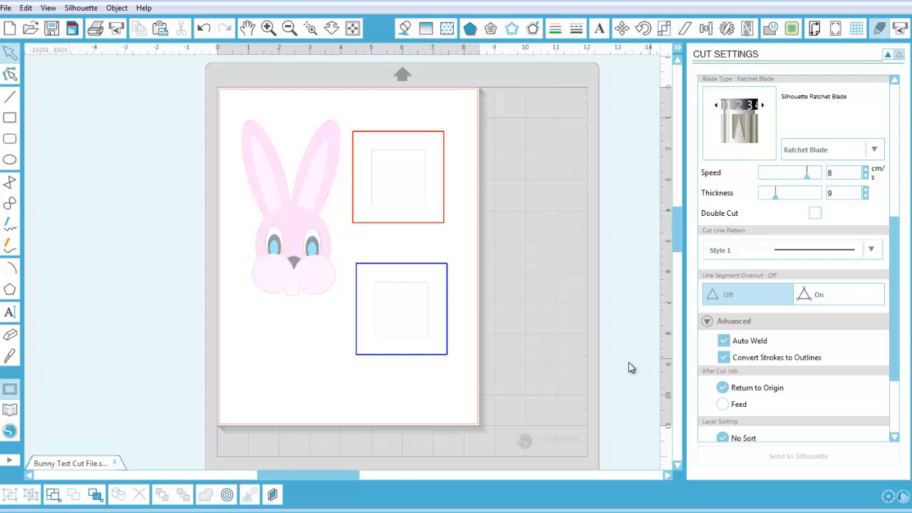
pyautogui.moveTo(465, 236)
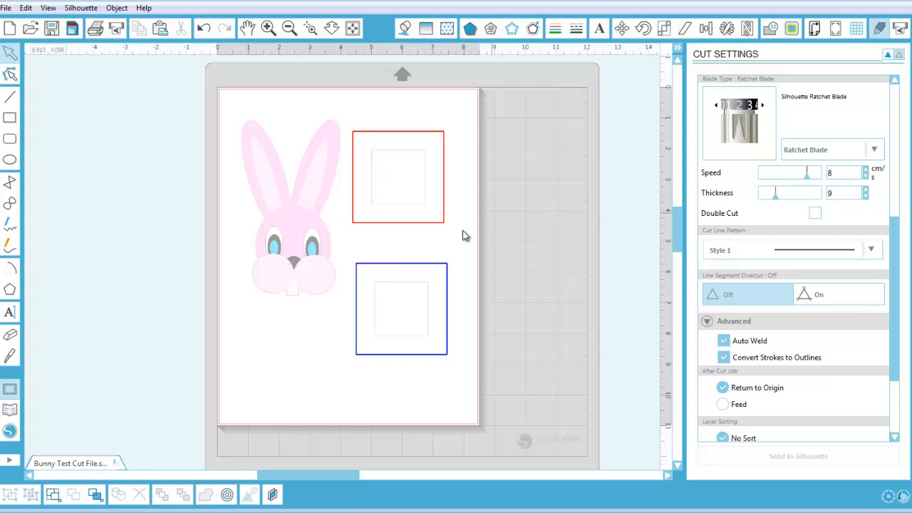
pyautogui.moveTo(527, 303)
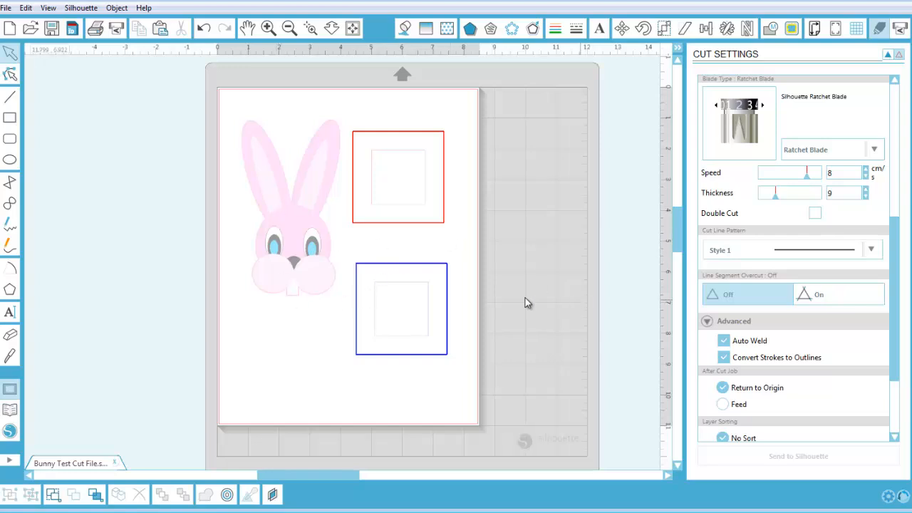
pyautogui.moveTo(493, 299)
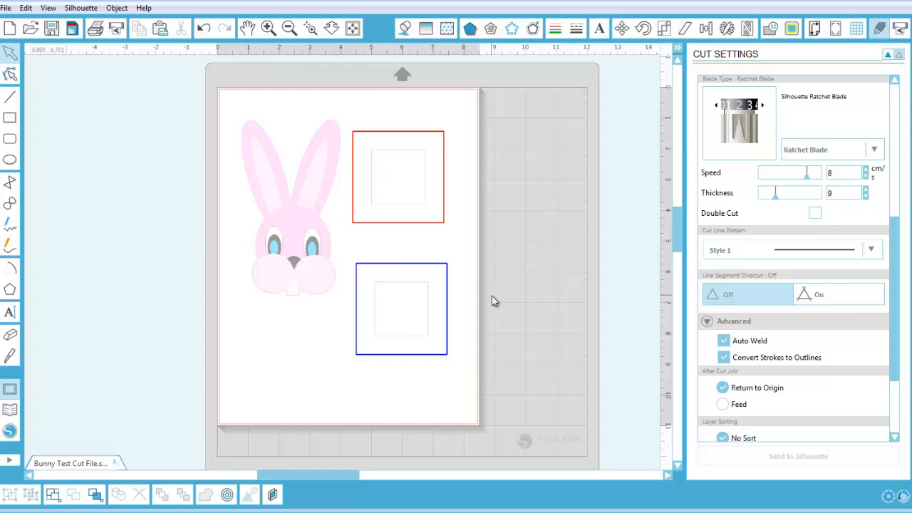
pyautogui.moveTo(906, 348)
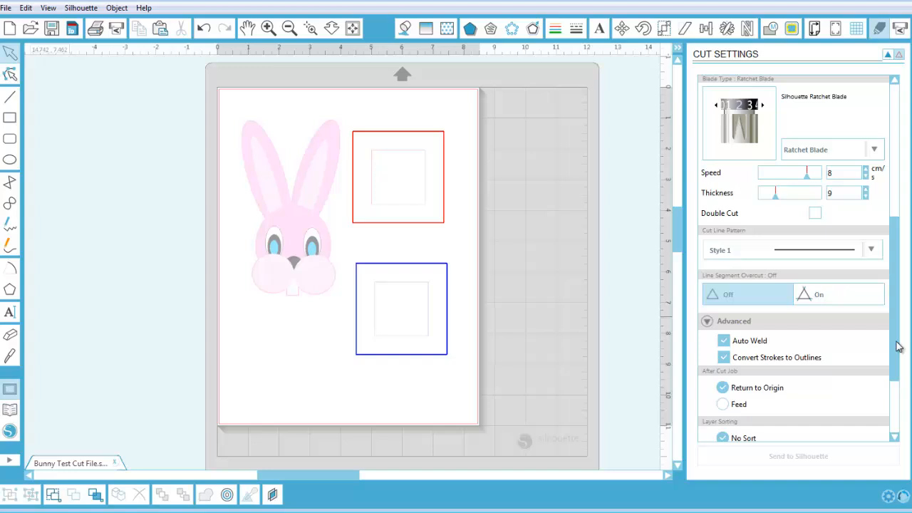
pyautogui.moveTo(228, 182)
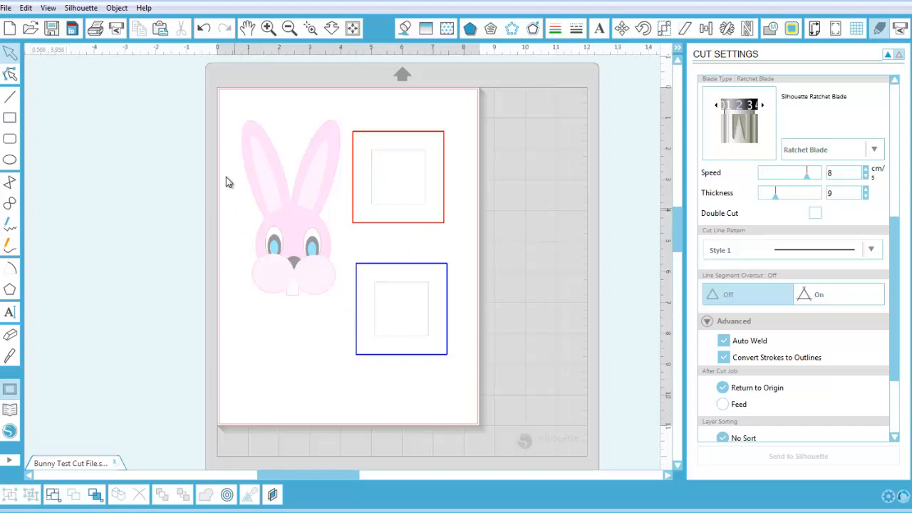
pyautogui.moveTo(376, 505)
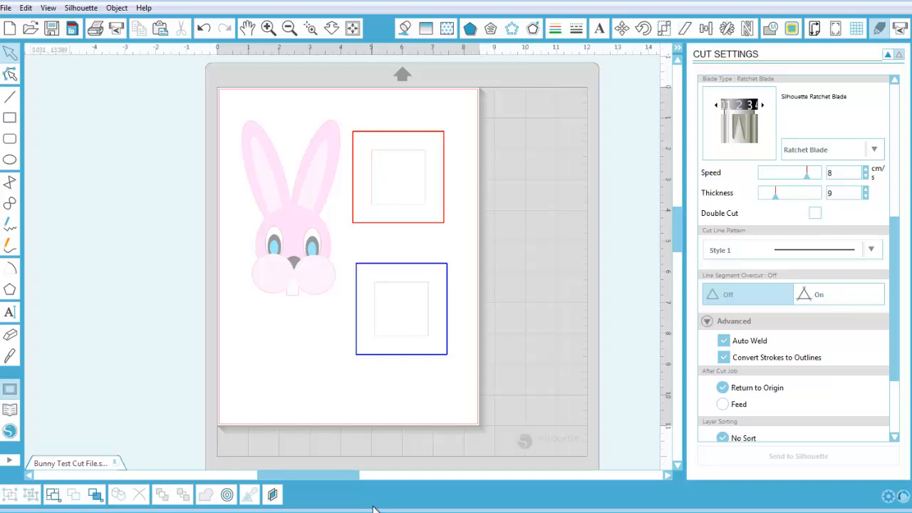
pyautogui.moveTo(587, 372)
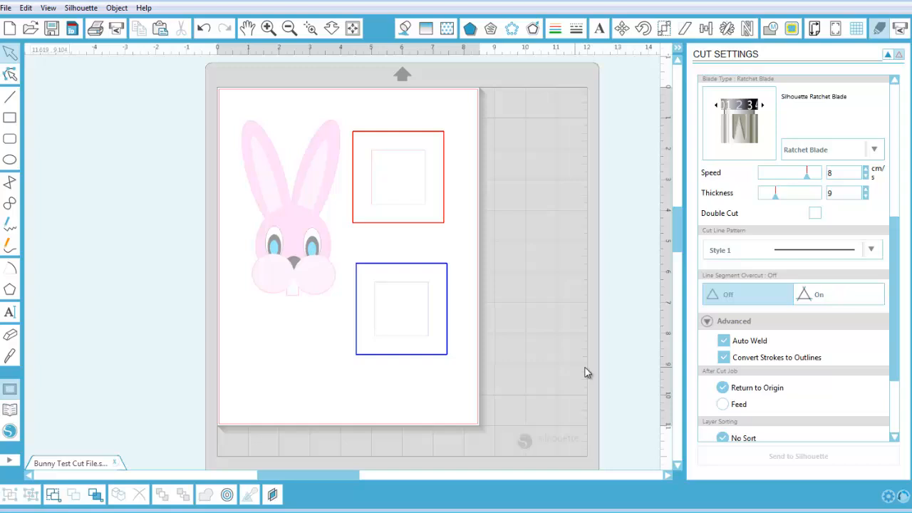
pyautogui.moveTo(898, 357)
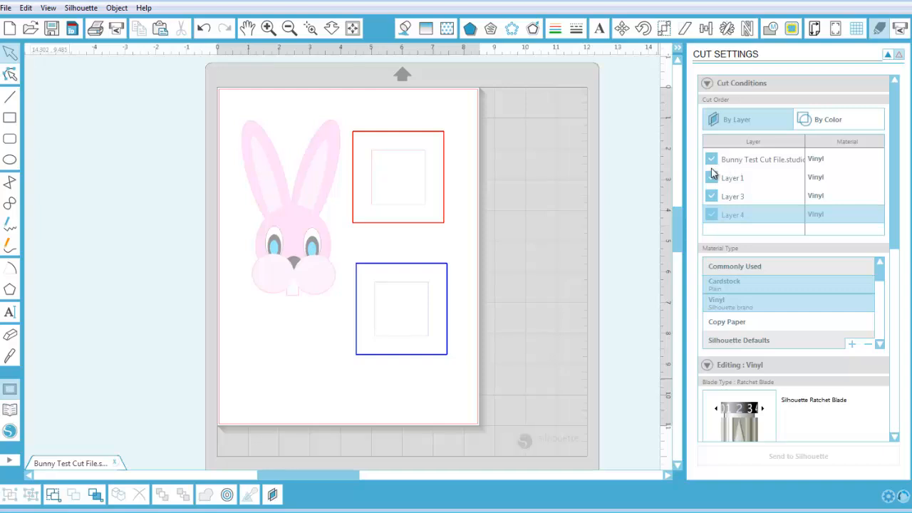
# Untick Layers 1, 3 and 4 so only the bunny layer is cut
pyautogui.click(707, 177)
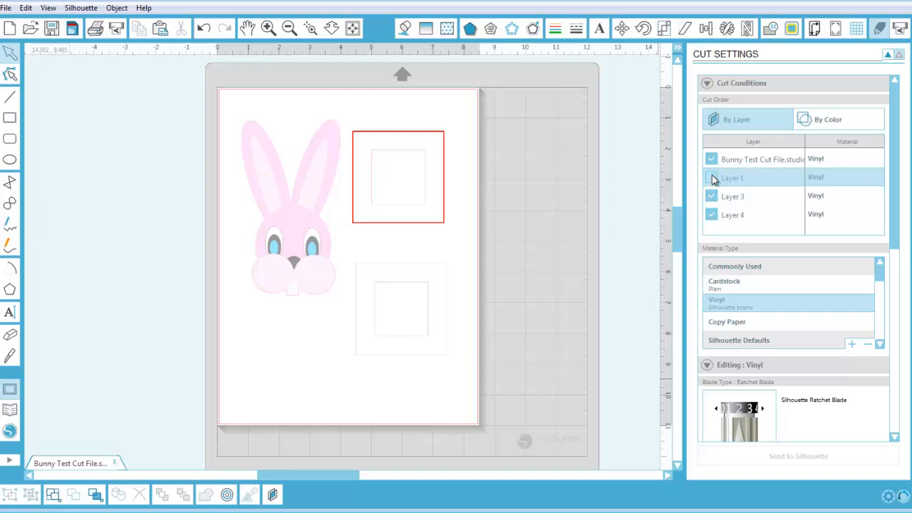
pyautogui.click(708, 177)
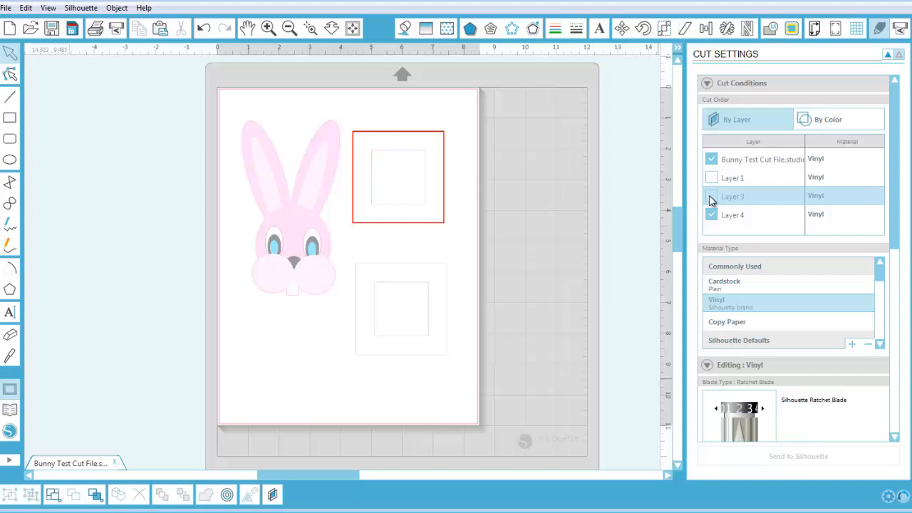
pyautogui.click(710, 216)
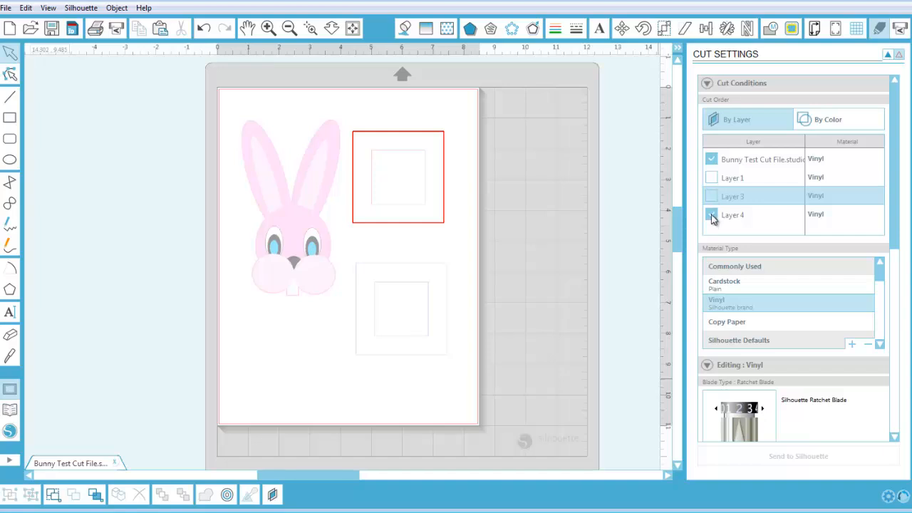
pyautogui.click(711, 218)
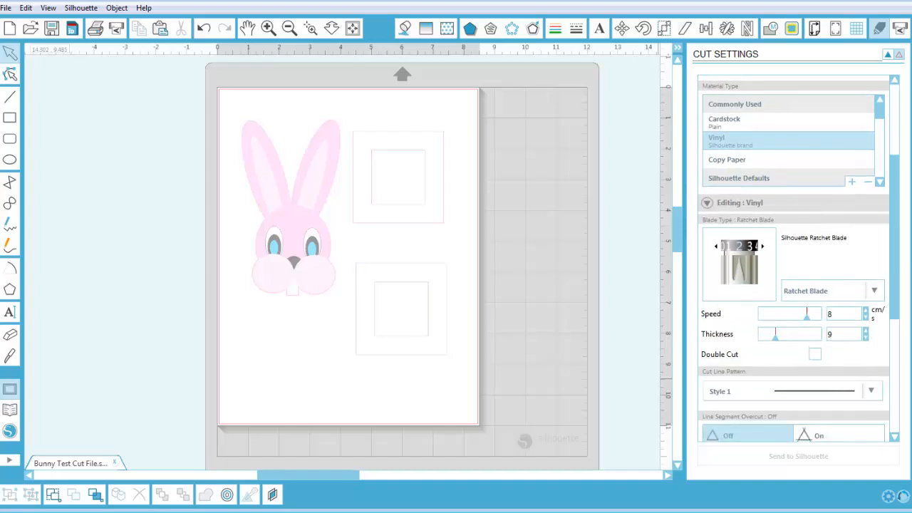
# Toggle Auto Weld off and back on, leaving overlapping-shape welding enabled
pyautogui.scroll(-3)
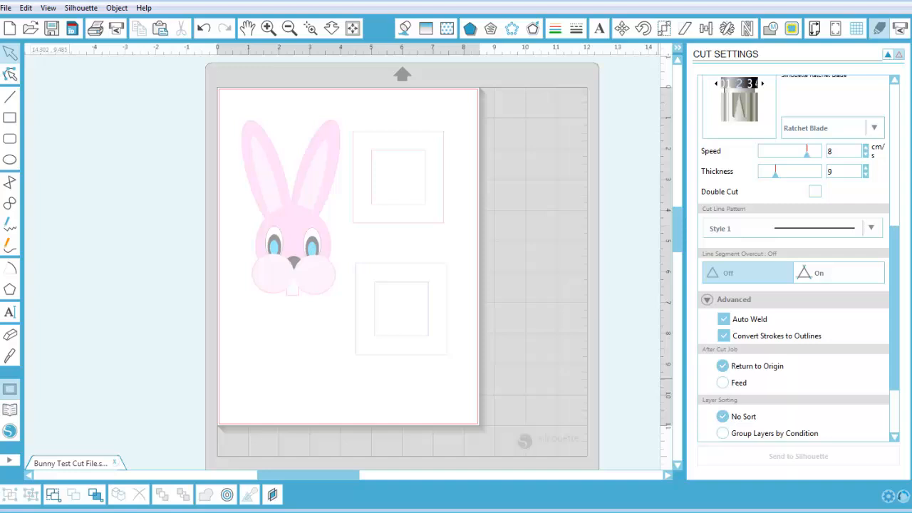
pyautogui.click(721, 319)
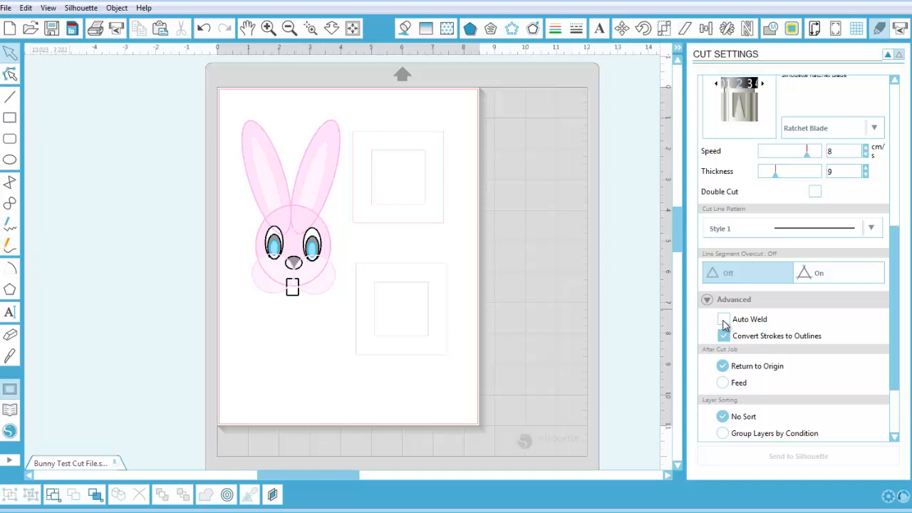
pyautogui.moveTo(724, 322)
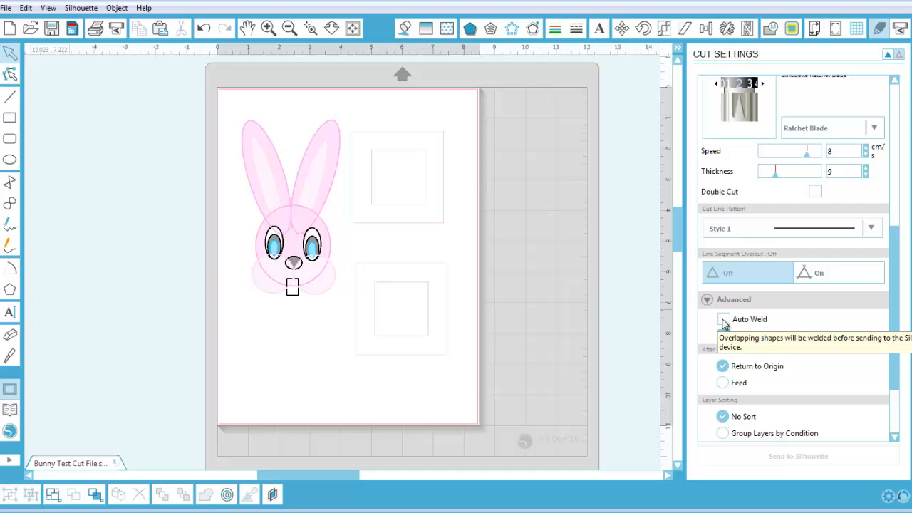
pyautogui.click(724, 320)
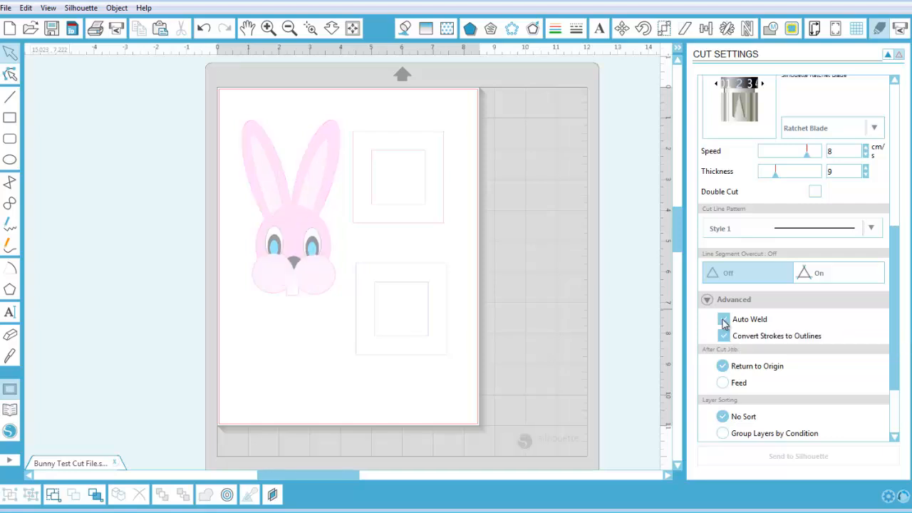
pyautogui.moveTo(724, 322)
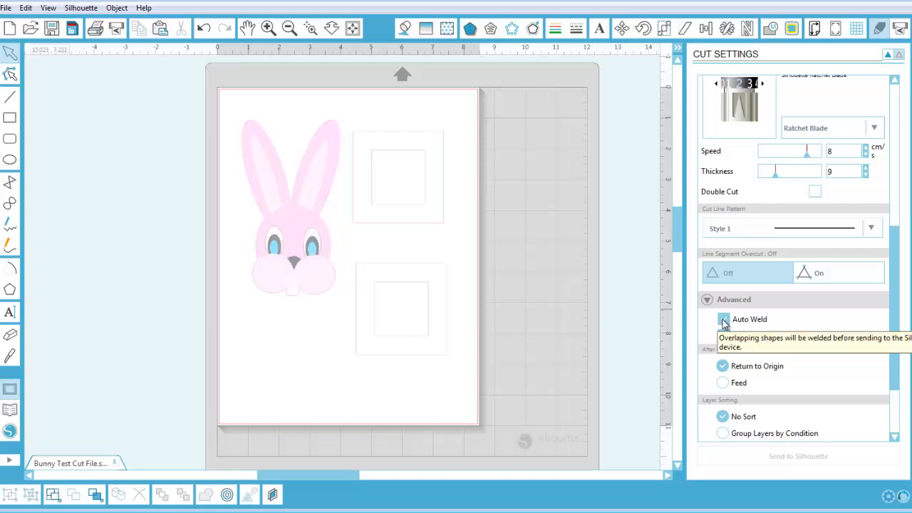
pyautogui.click(721, 319)
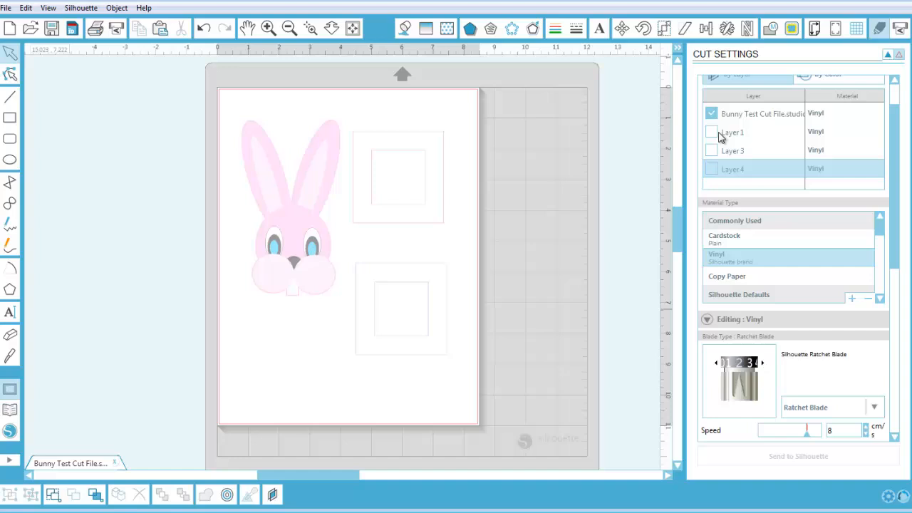
# Tick Layer 1 for cutting as Vinyl, keeping Cut Order on By Layer
pyautogui.click(710, 131)
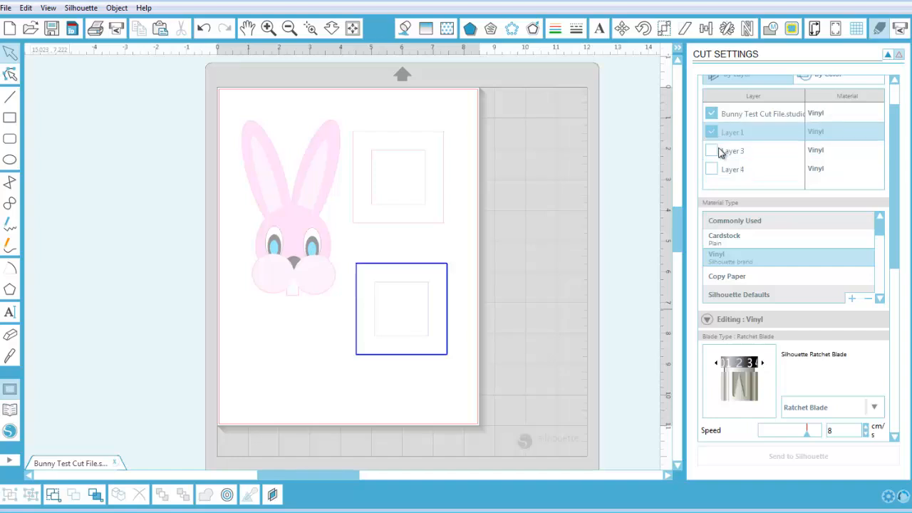
pyautogui.moveTo(899, 178)
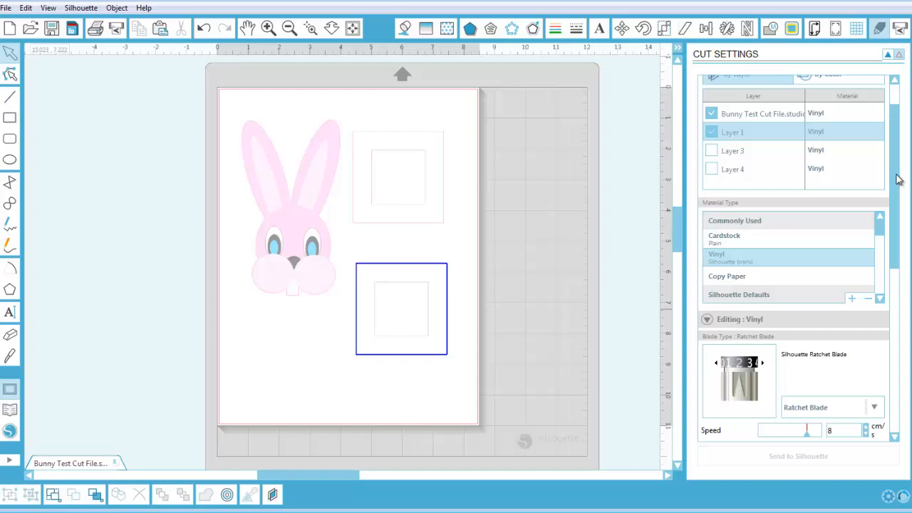
pyautogui.scroll(-3)
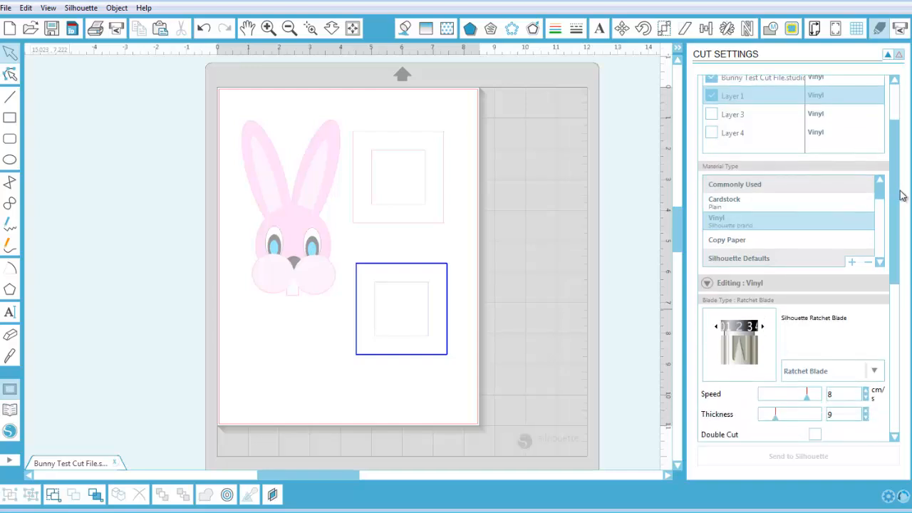
pyautogui.moveTo(451, 341)
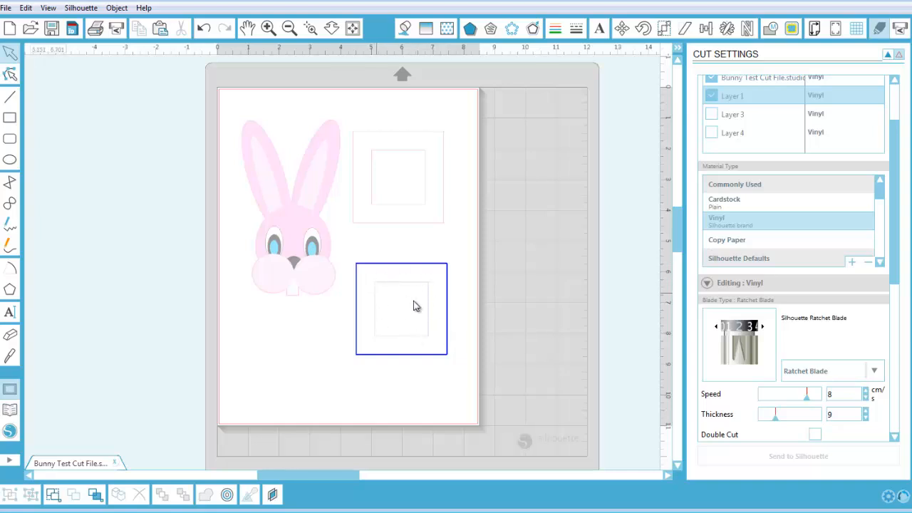
pyautogui.moveTo(465, 275)
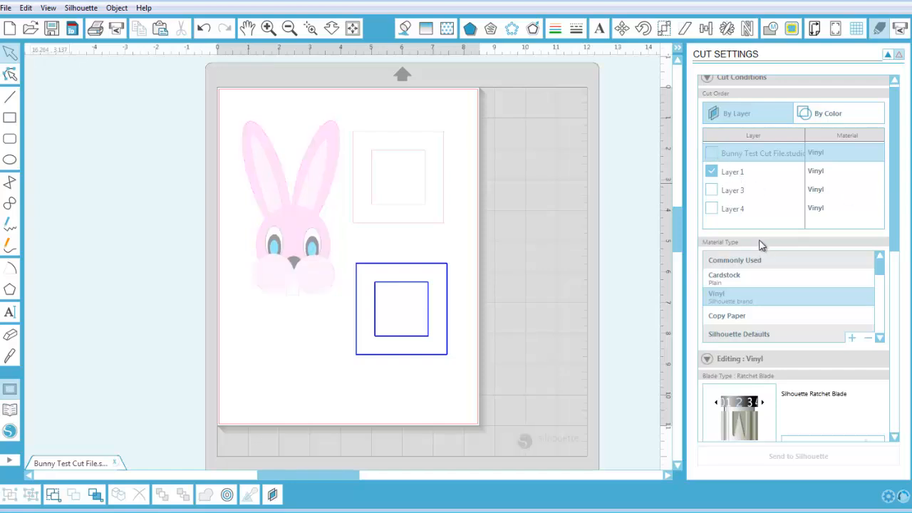
pyautogui.moveTo(895, 228)
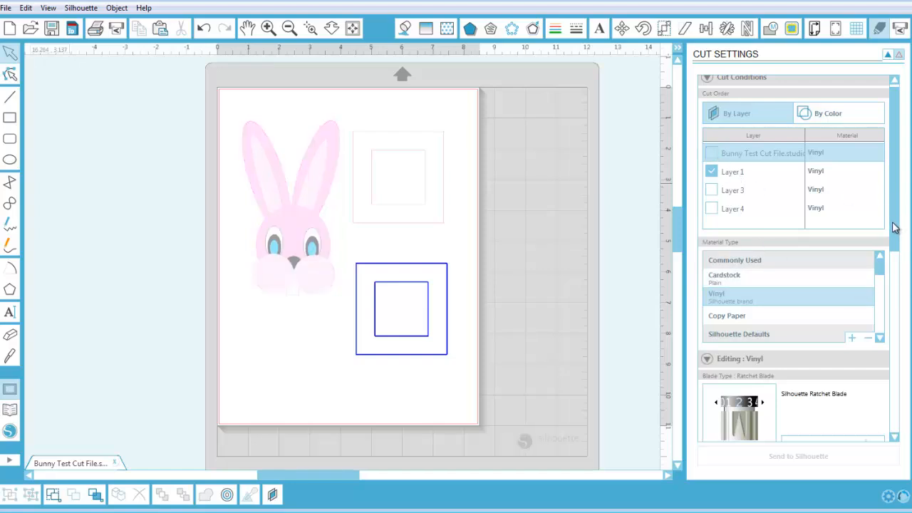
pyautogui.scroll(-3)
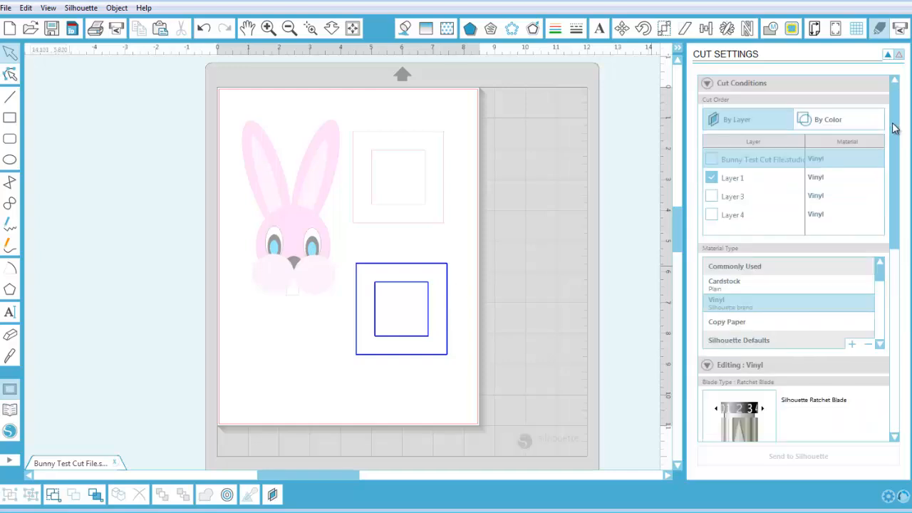
# Switch Cut Order to By Color and mark the red RGB(255,0,0) lines to cut as Cardstock
pyautogui.click(839, 120)
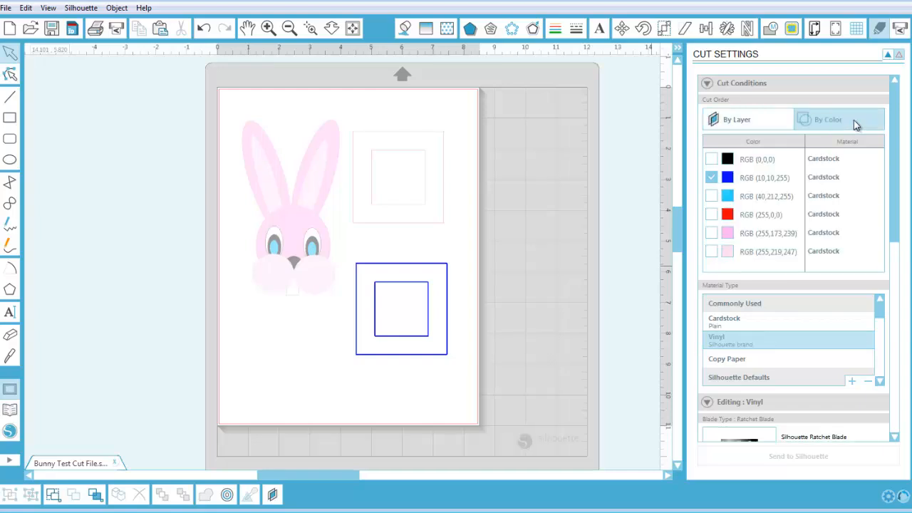
pyautogui.moveTo(499, 263)
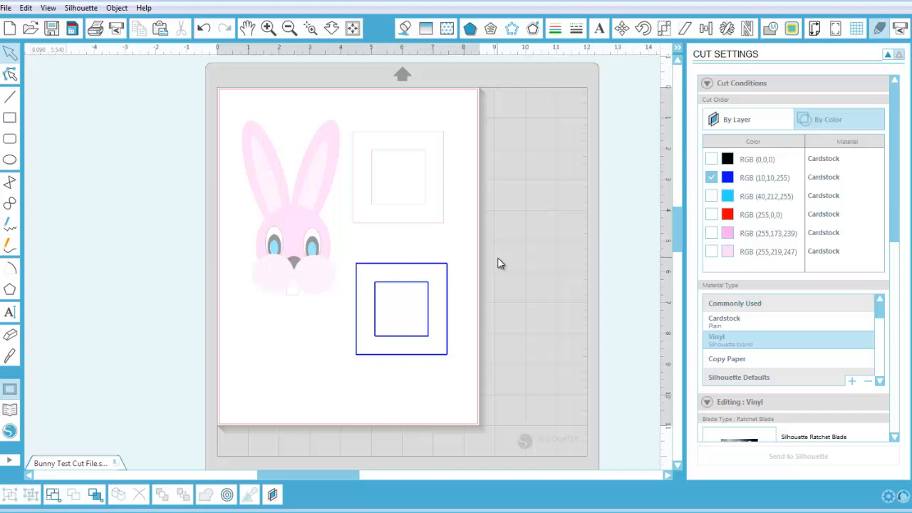
pyautogui.moveTo(709, 223)
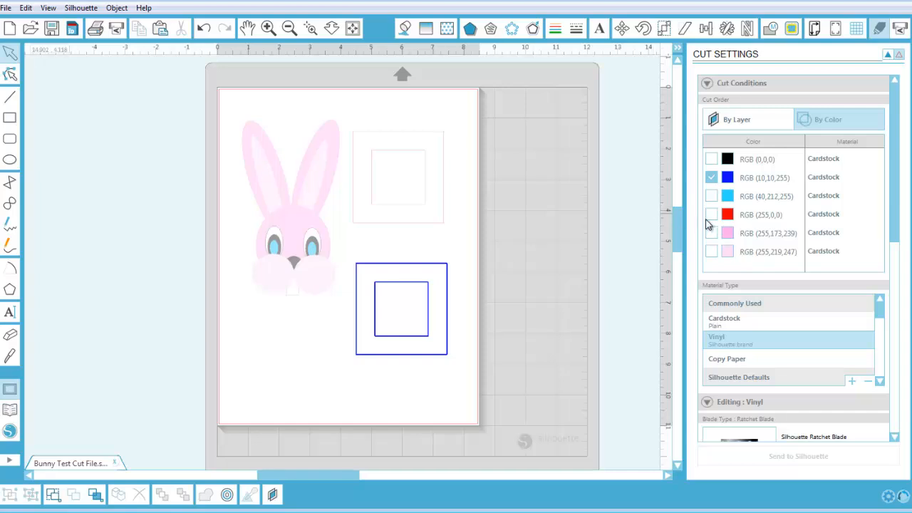
pyautogui.click(710, 214)
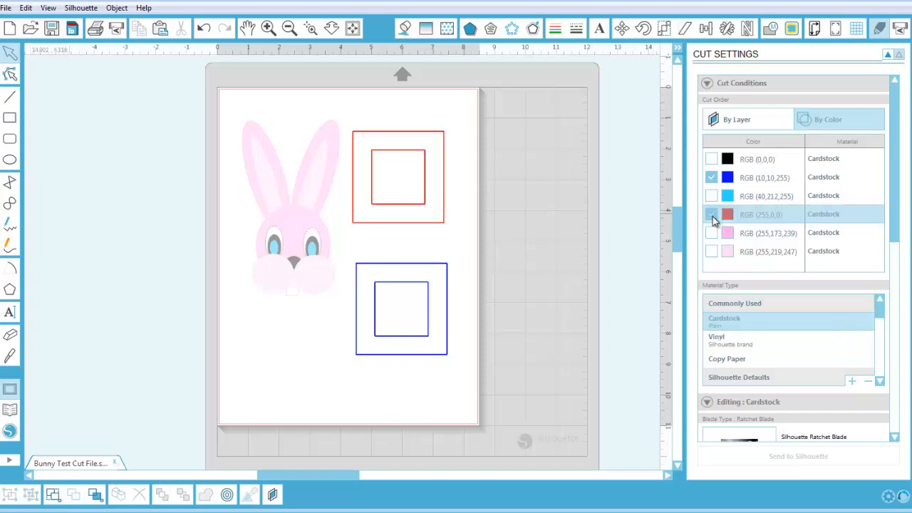
pyautogui.click(712, 214)
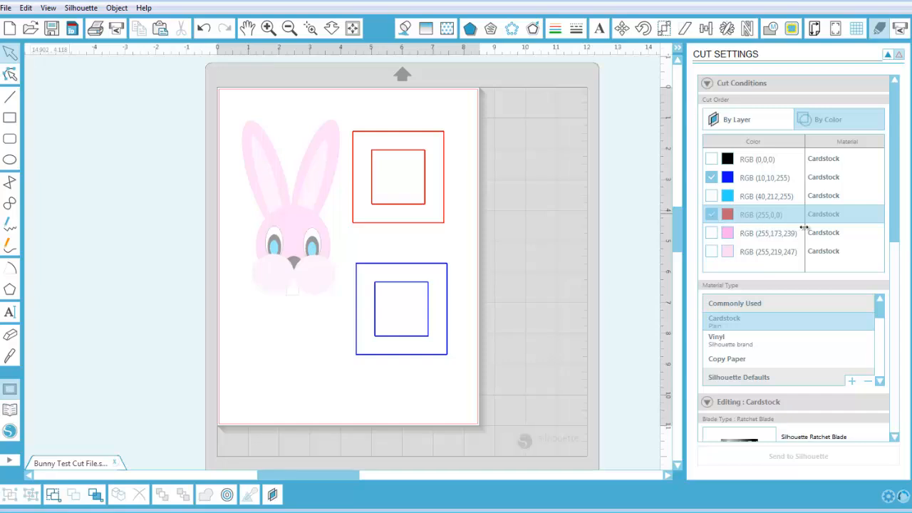
pyautogui.moveTo(823, 217)
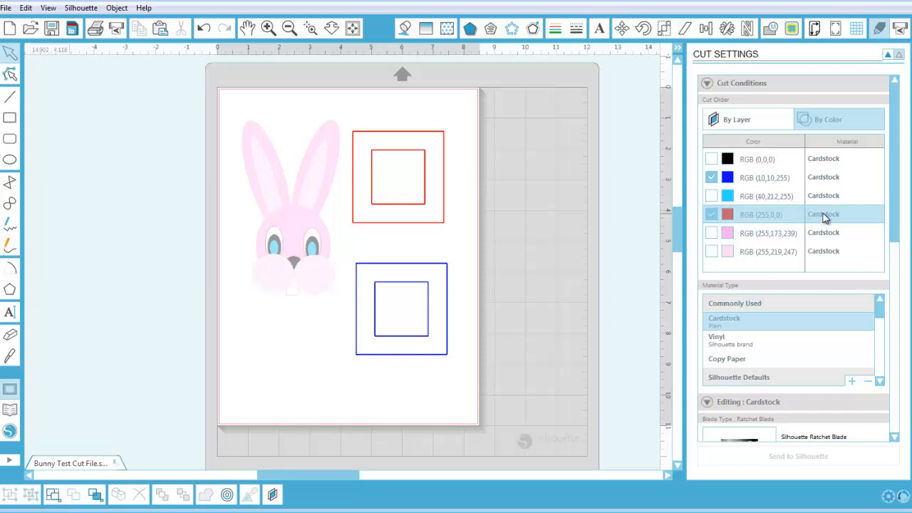
pyautogui.scroll(-3)
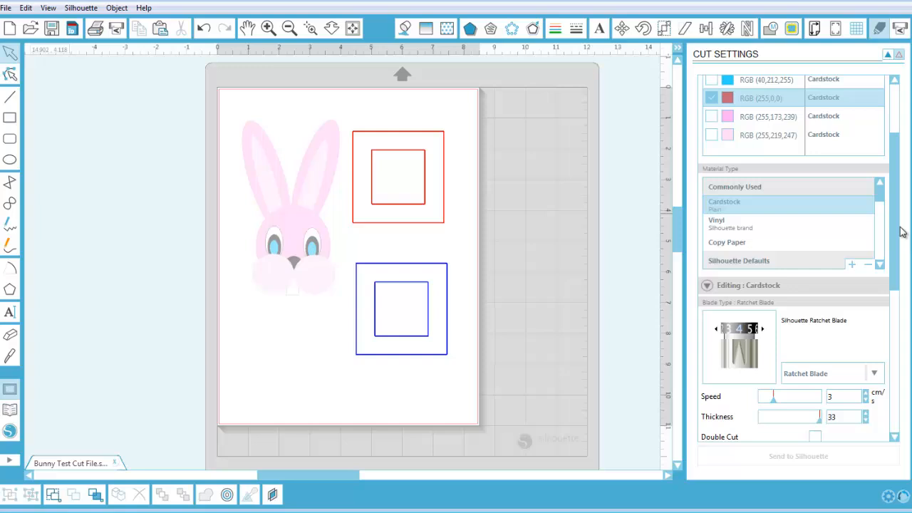
pyautogui.scroll(-3)
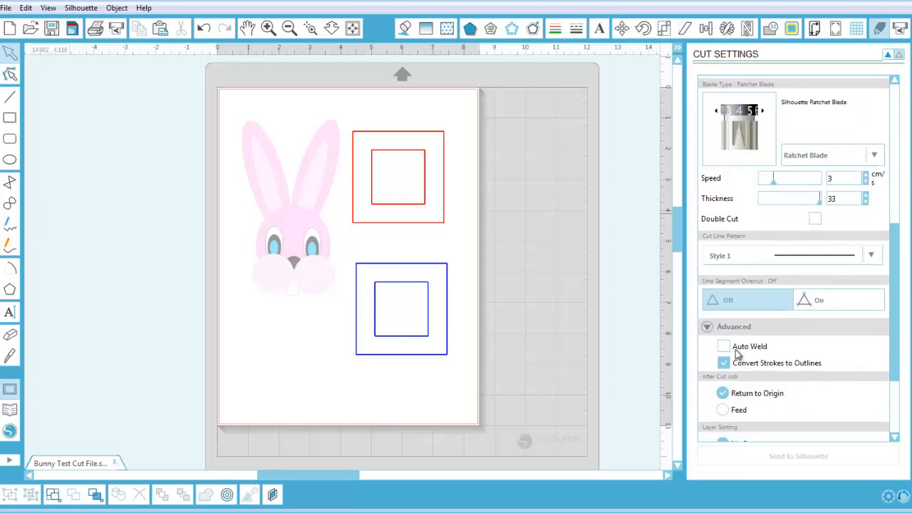
pyautogui.click(724, 347)
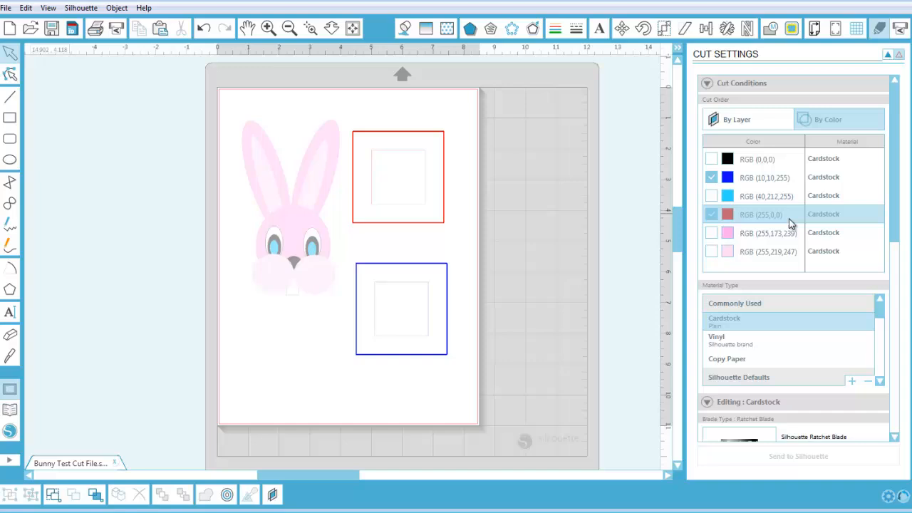
pyautogui.moveTo(758, 220)
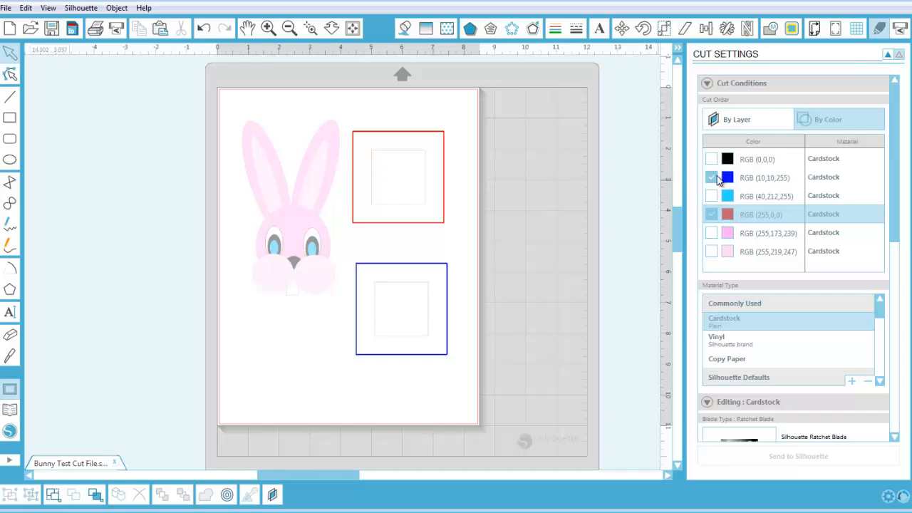
# Untick the blue lines so they are not cut
pyautogui.click(710, 177)
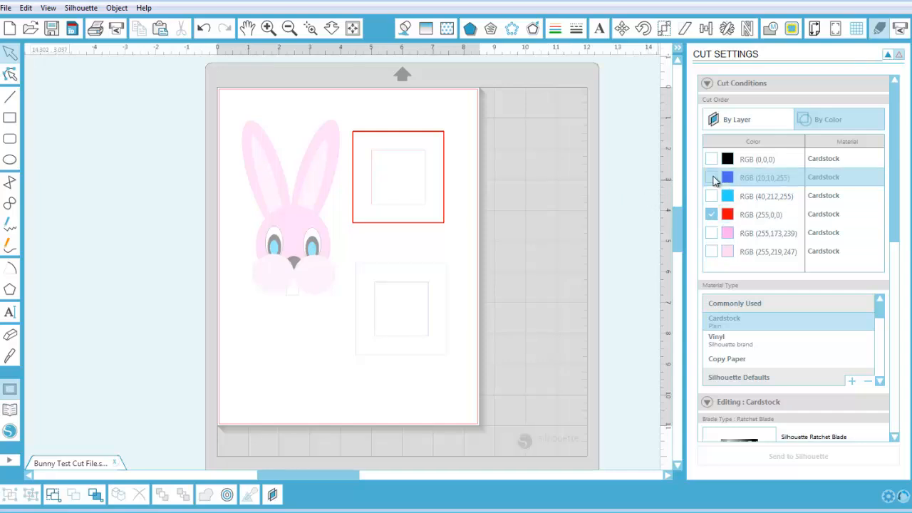
pyautogui.click(711, 176)
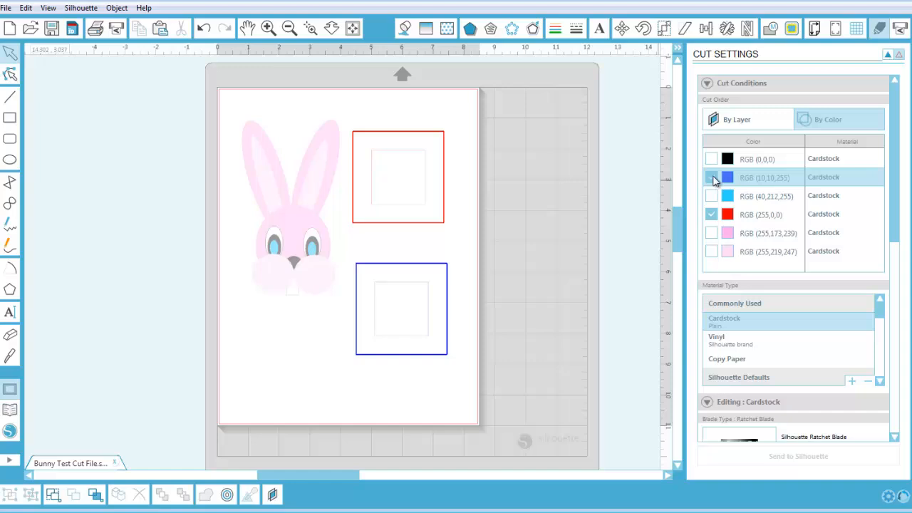
pyautogui.click(711, 177)
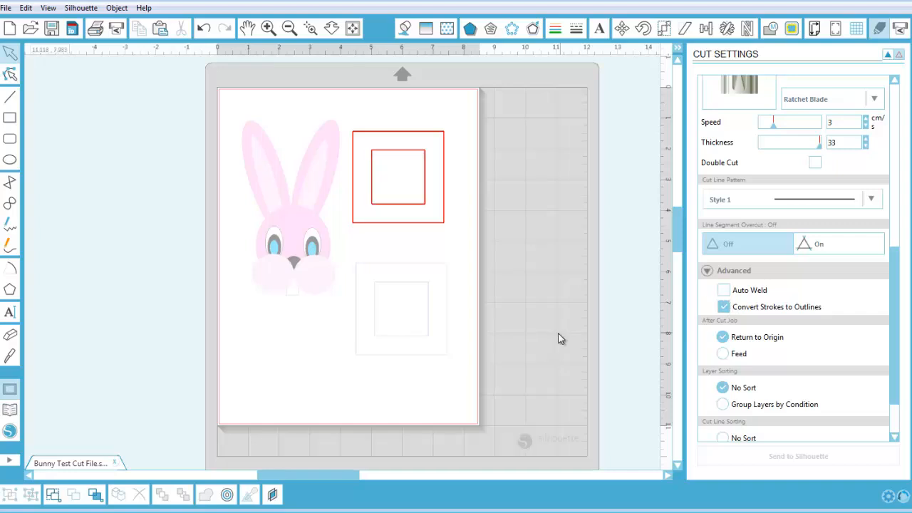
pyautogui.moveTo(463, 237)
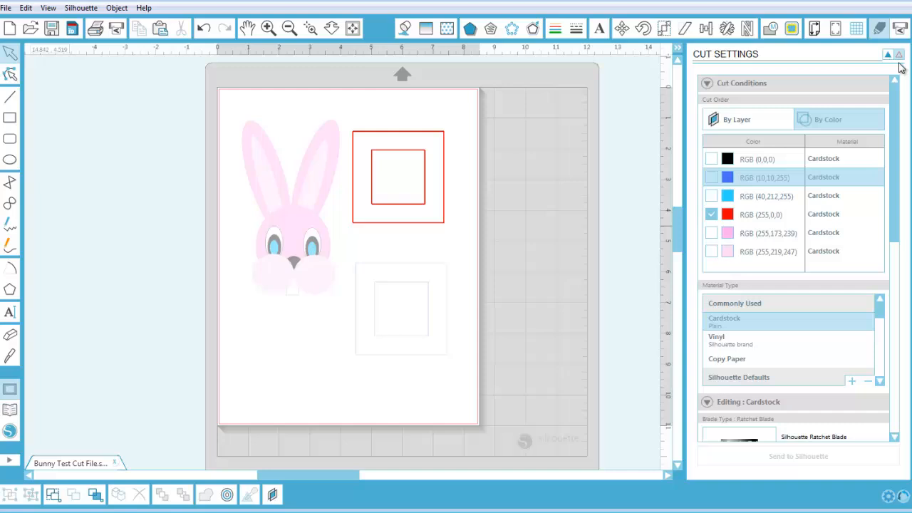
pyautogui.moveTo(444, 193)
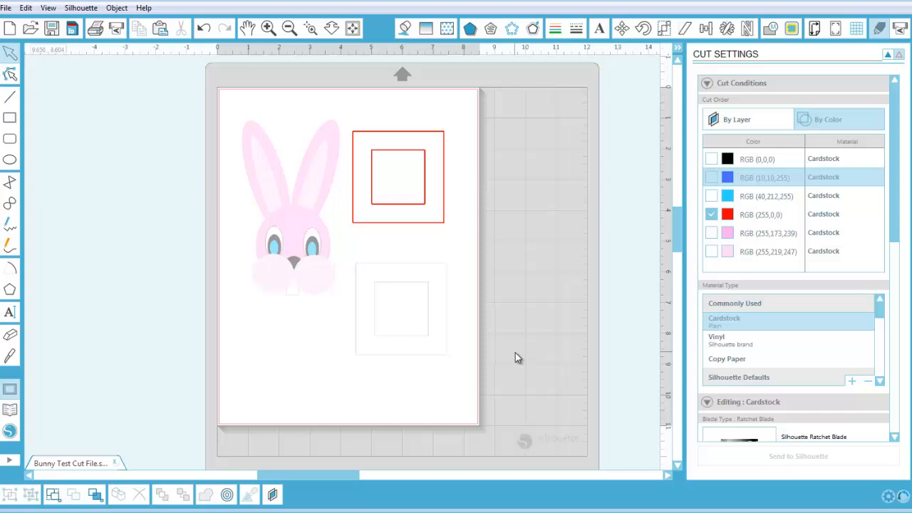
pyautogui.moveTo(860, 90)
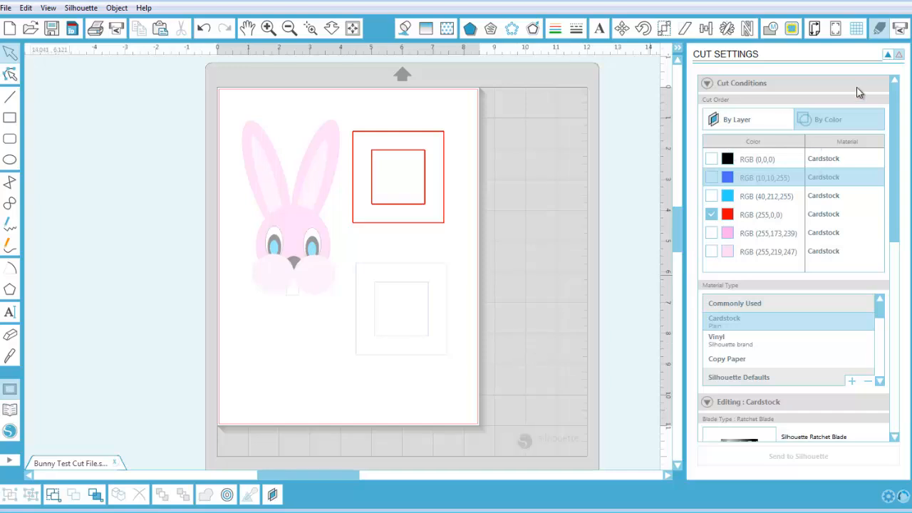
pyautogui.moveTo(285, 496)
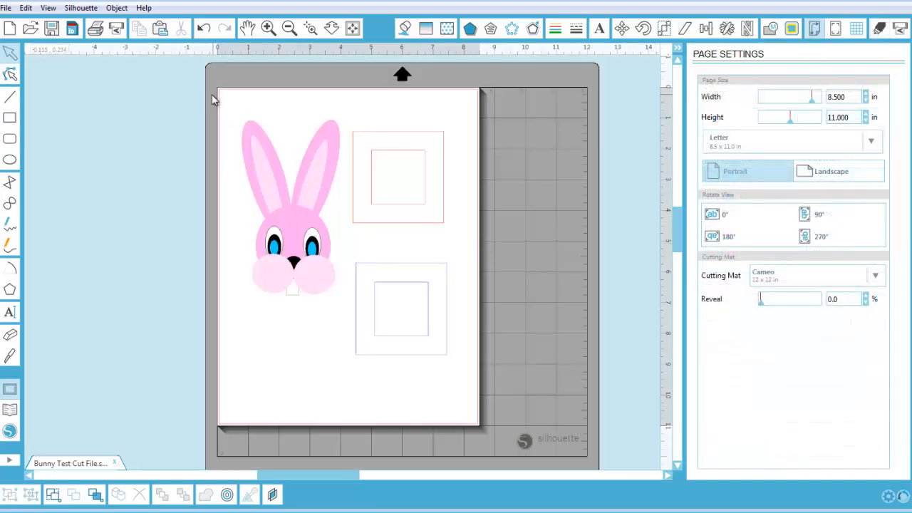
# Return to the design page with Page Settings showing beside the bunny
pyautogui.click(292, 214)
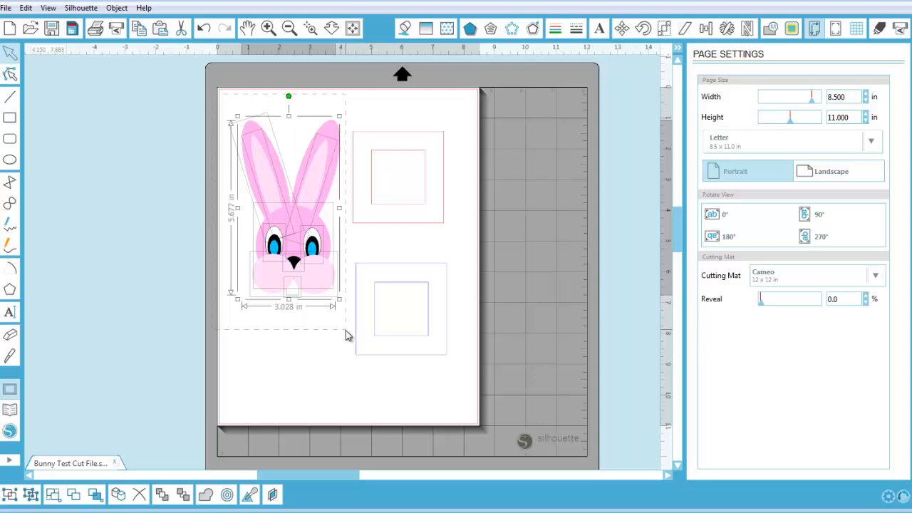
pyautogui.moveTo(316, 273)
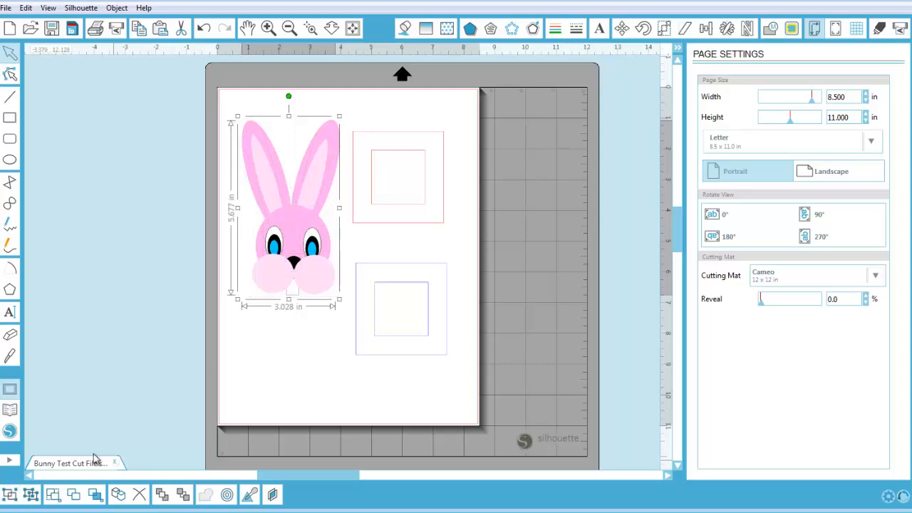
pyautogui.click(350, 117)
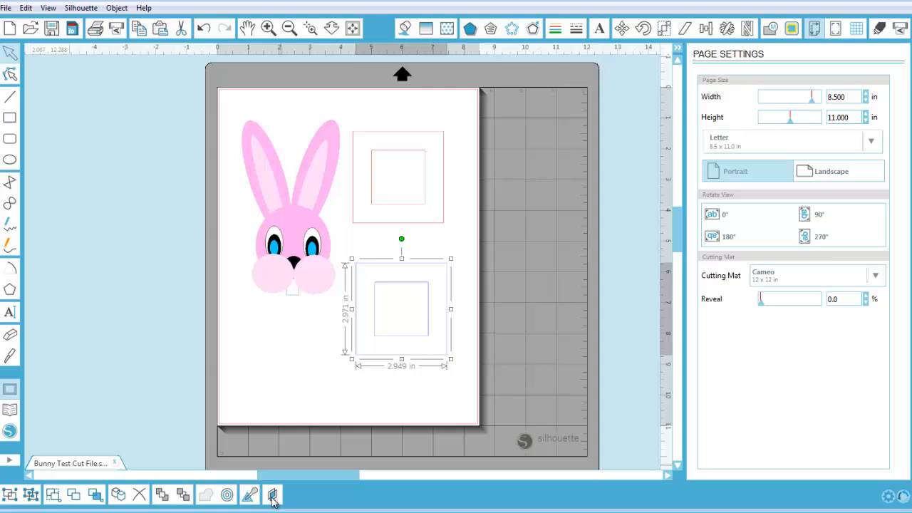
# Show the Layers panel and select the bunny on Layer 2 to group its pieces
pyautogui.click(272, 494)
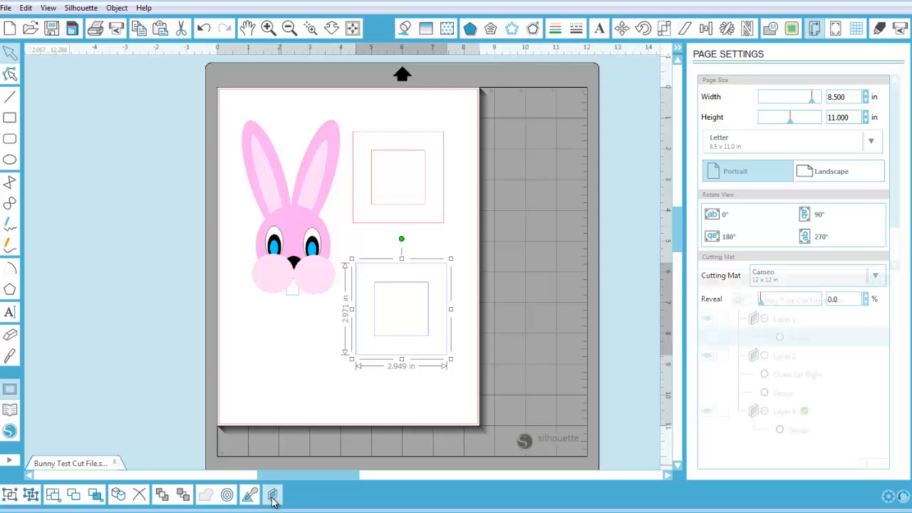
pyautogui.click(272, 493)
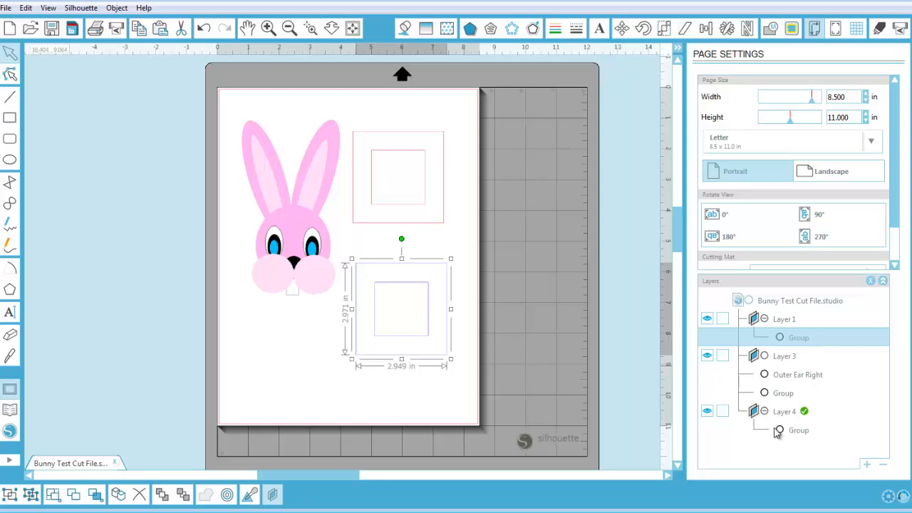
pyautogui.moveTo(778, 371)
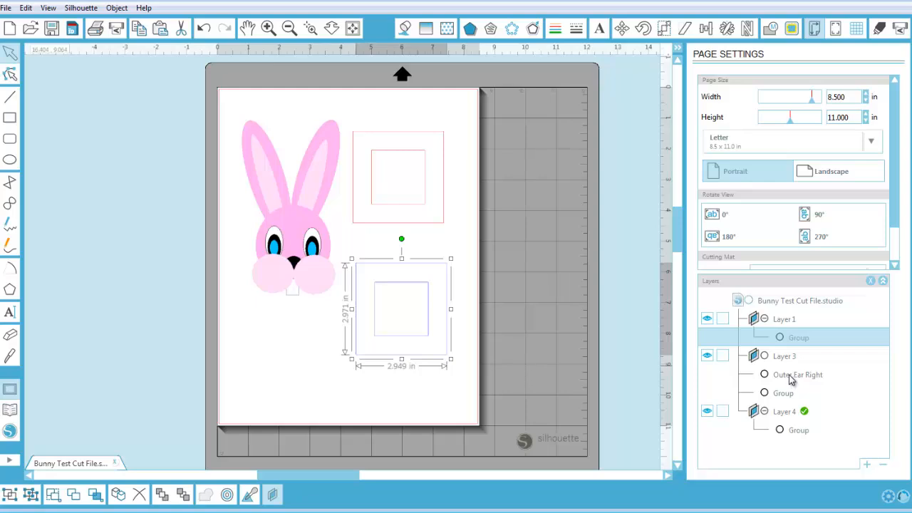
pyautogui.moveTo(530, 412)
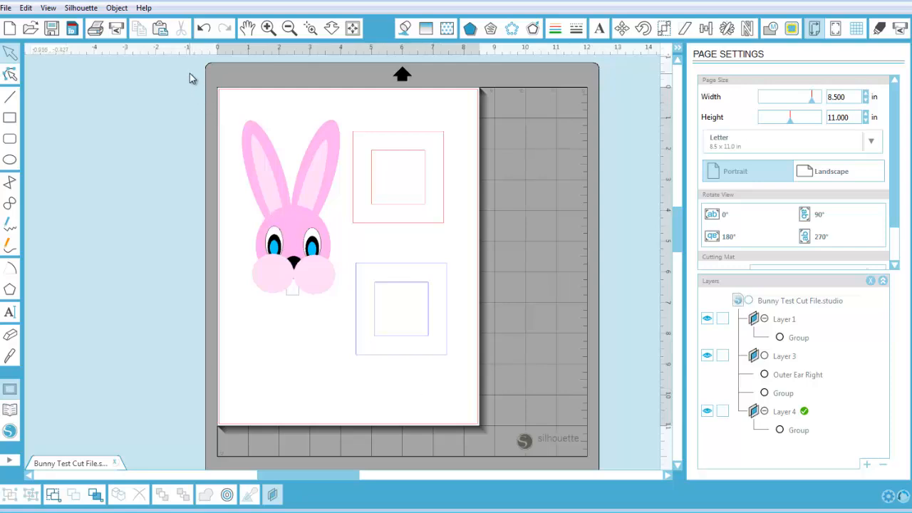
pyautogui.click(288, 214)
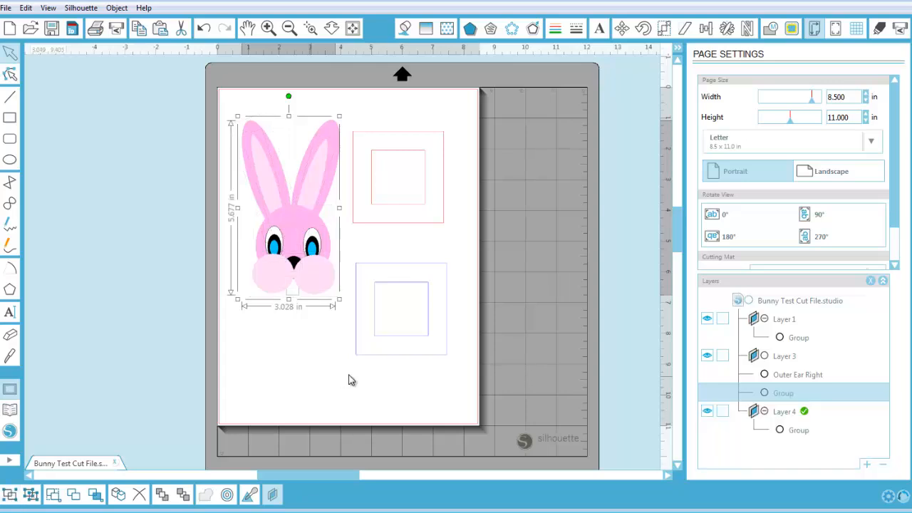
pyautogui.moveTo(364, 450)
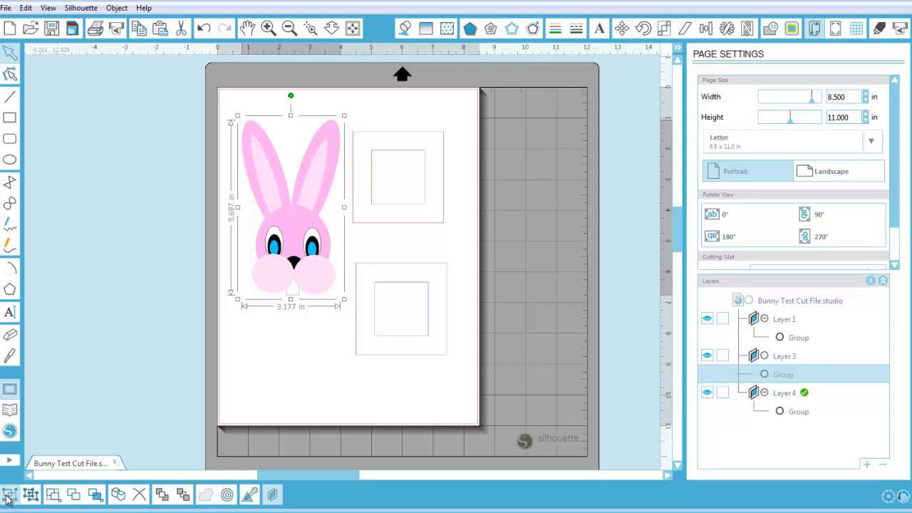
pyautogui.moveTo(613, 436)
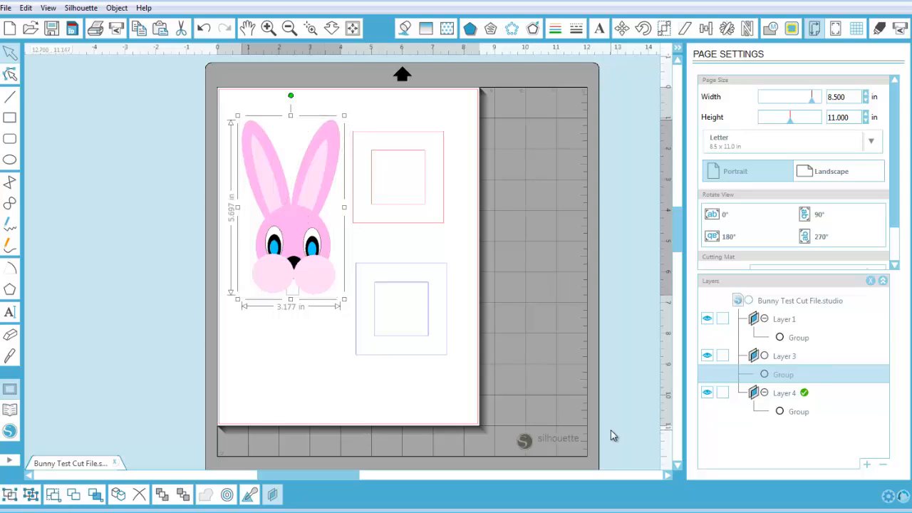
pyautogui.moveTo(262, 419)
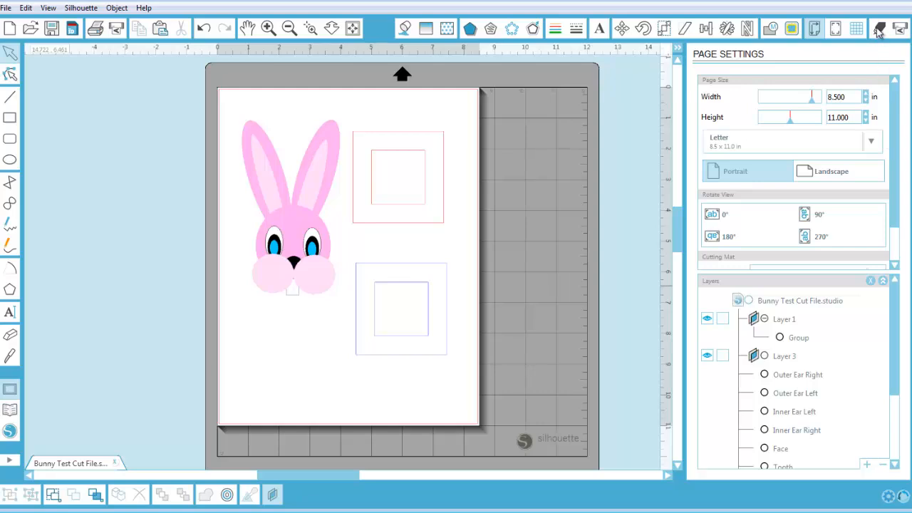
# Switch between Cut Settings and Send to Silhouette, ending on the Send panel reporting no device connected
pyautogui.click(878, 26)
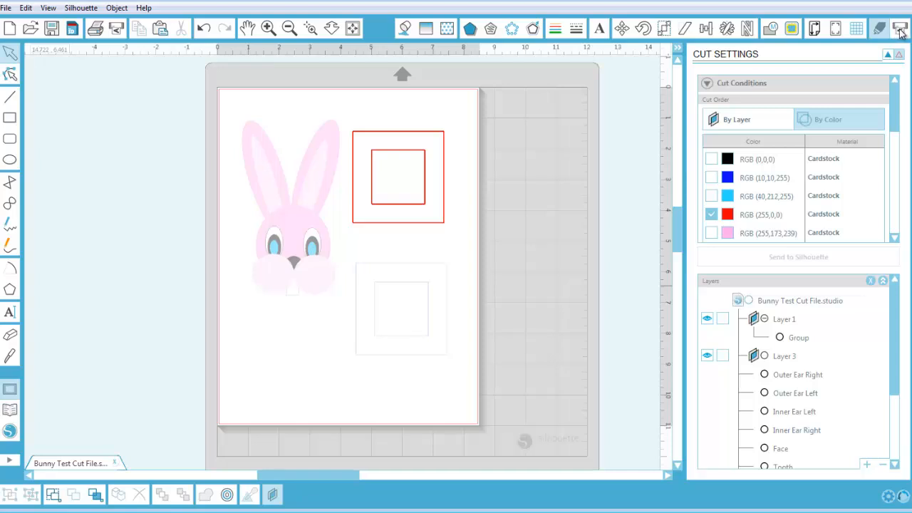
pyautogui.click(899, 29)
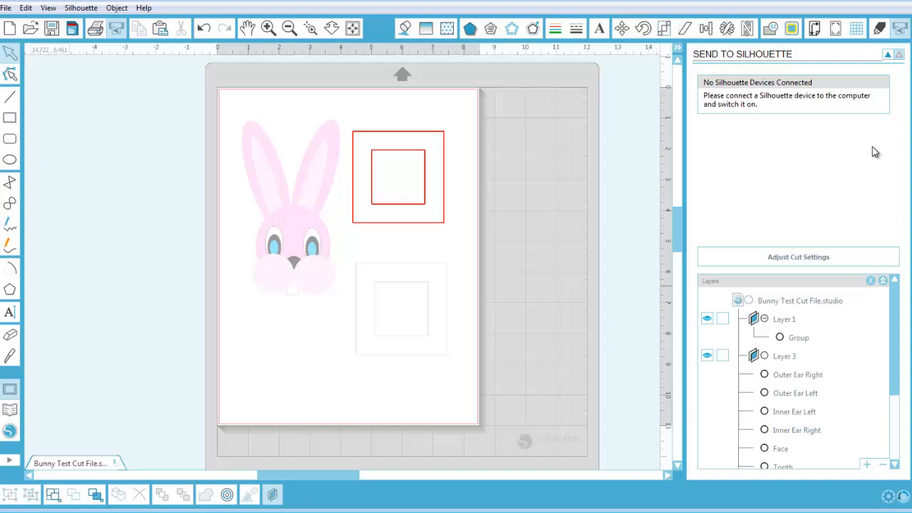
pyautogui.moveTo(744, 94)
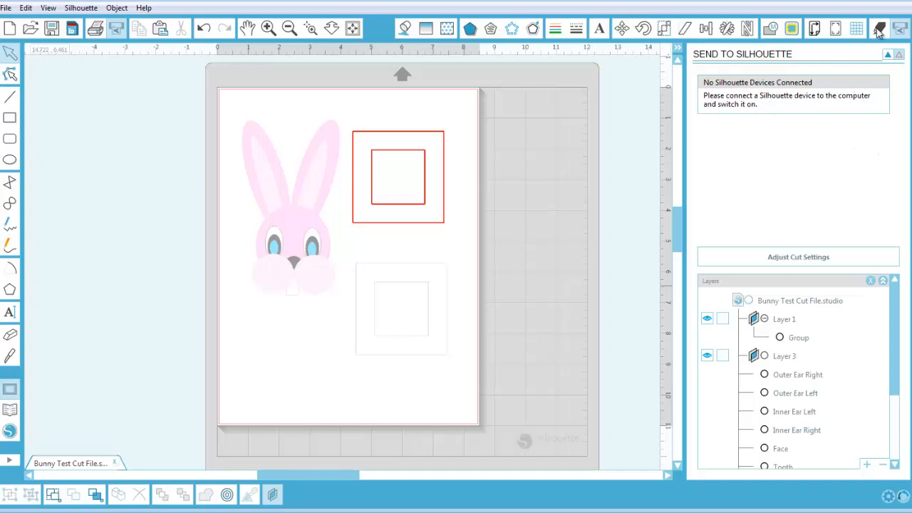
pyautogui.click(798, 257)
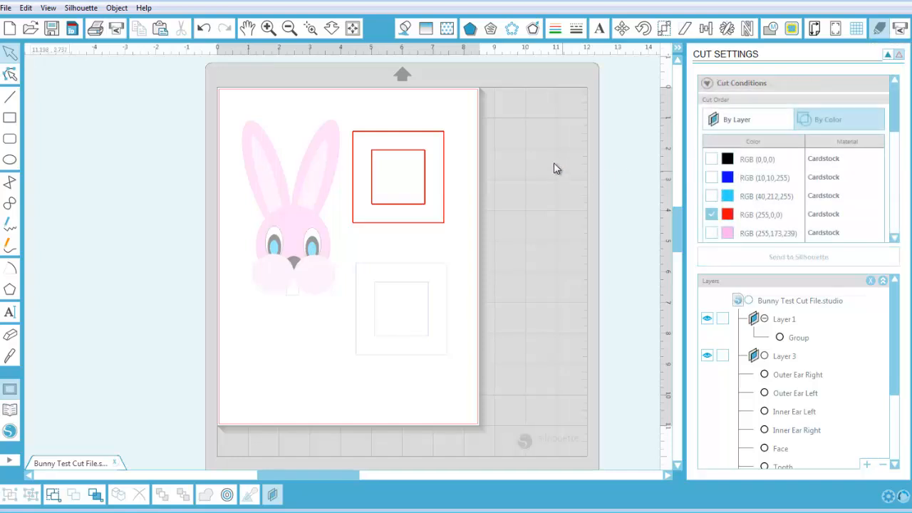
pyautogui.moveTo(559, 171)
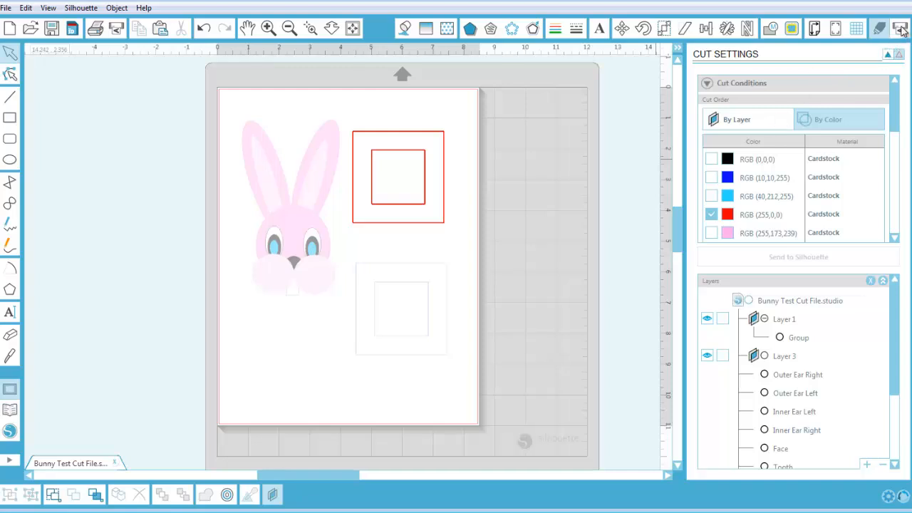
pyautogui.click(895, 28)
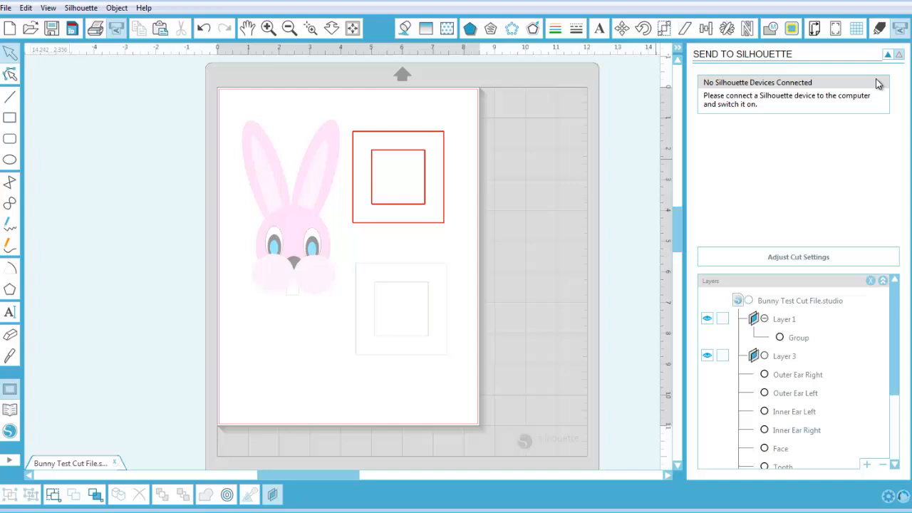
pyautogui.moveTo(879, 64)
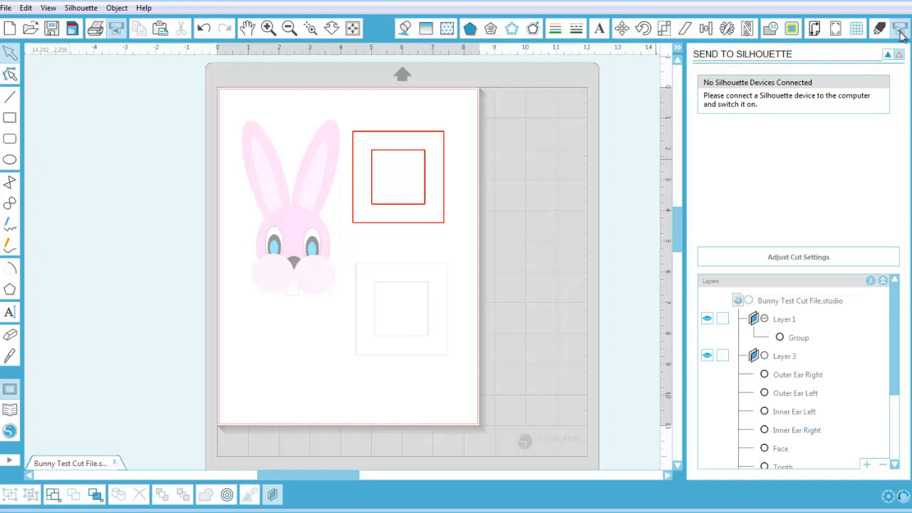
pyautogui.moveTo(900, 29)
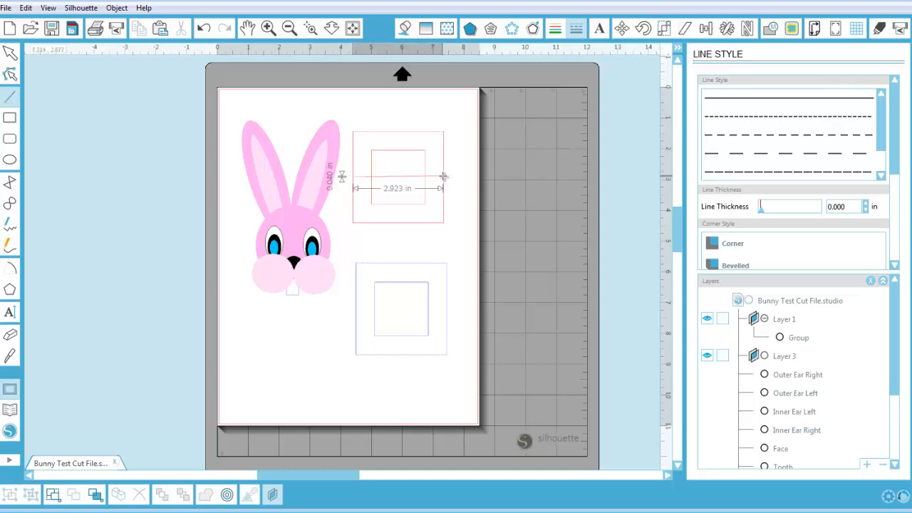
# Draw a horizontal line across the upper square and give it a dashed line style
pyautogui.moveTo(442, 177); pyautogui.dragTo(443, 176)
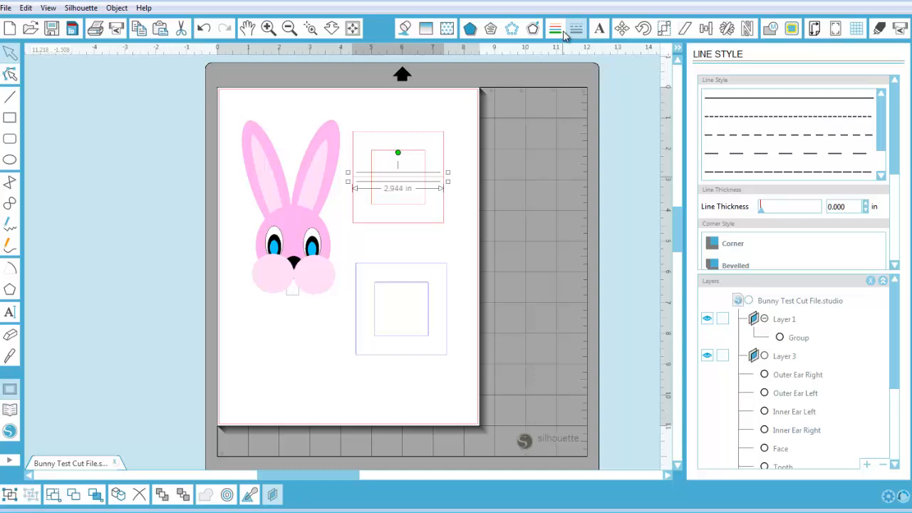
pyautogui.click(573, 29)
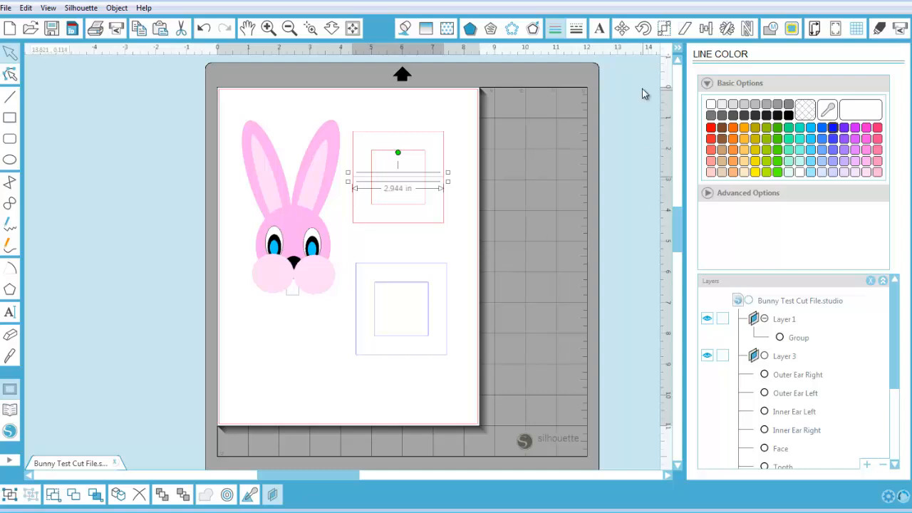
pyautogui.click(575, 29)
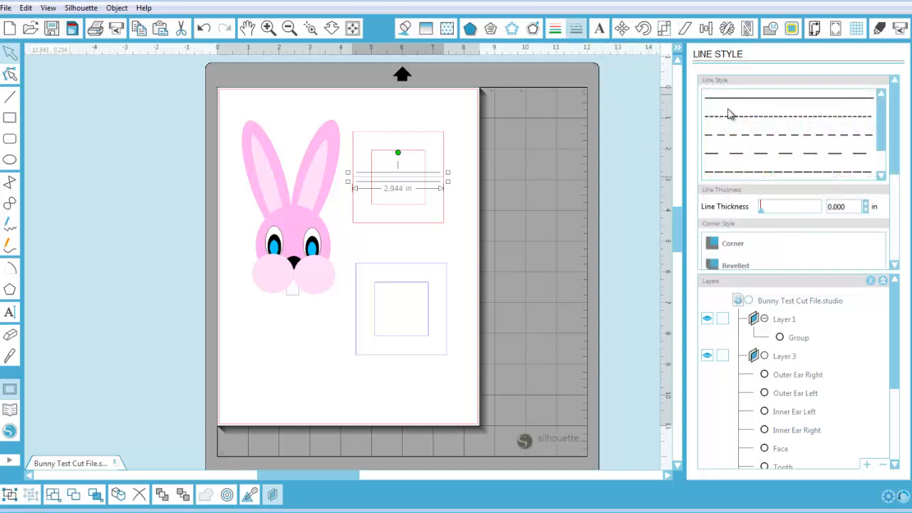
pyautogui.click(787, 114)
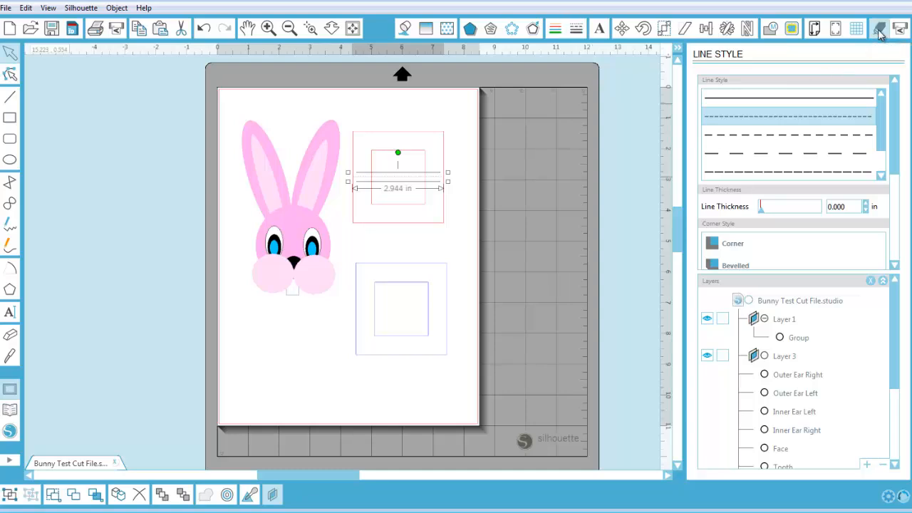
pyautogui.click(878, 28)
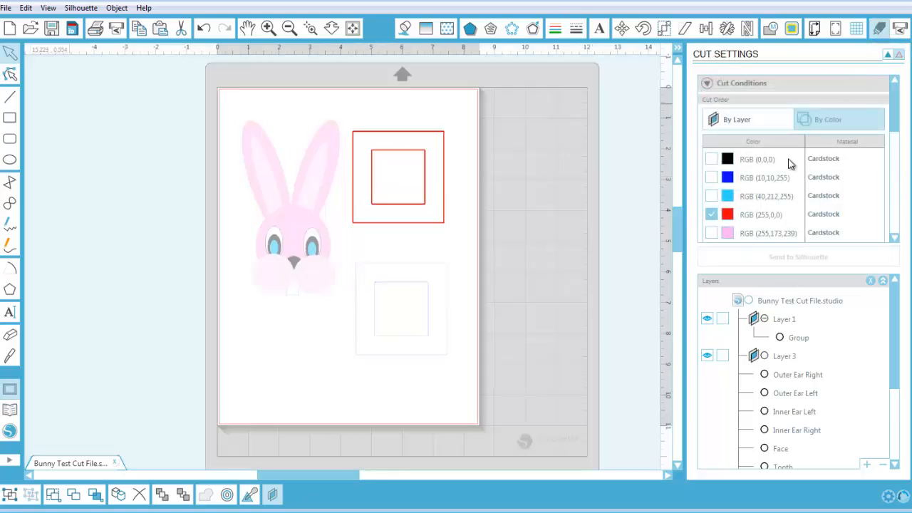
# In Cut Settings by colour, mark the blue lines to cut instead of the red squares
pyautogui.click(712, 176)
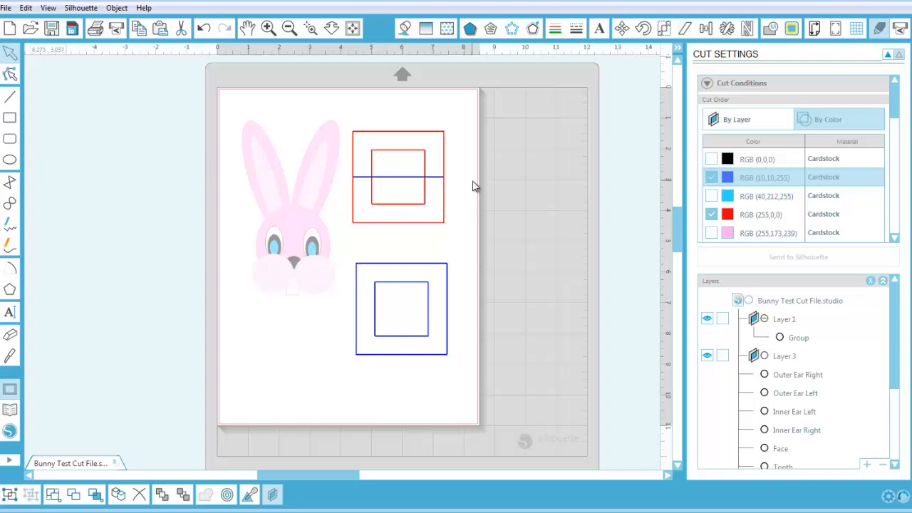
pyautogui.moveTo(464, 187)
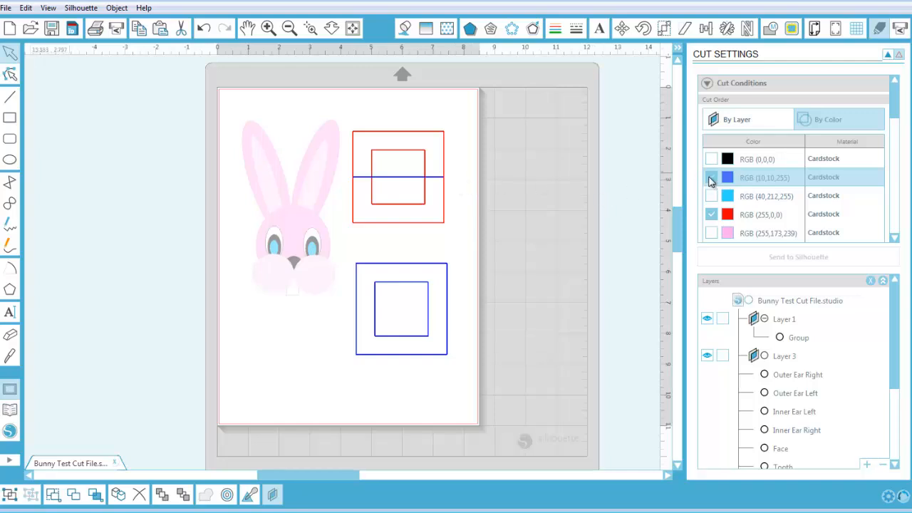
pyautogui.click(710, 176)
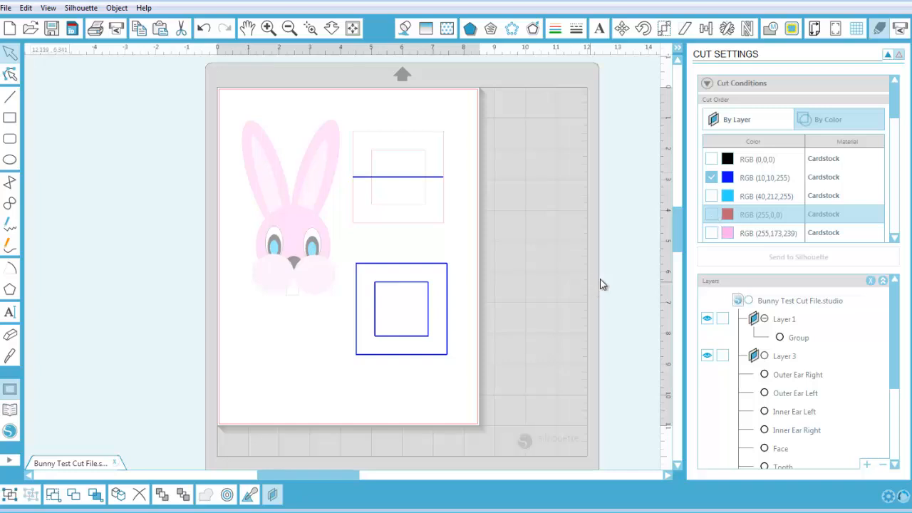
pyautogui.moveTo(903, 292)
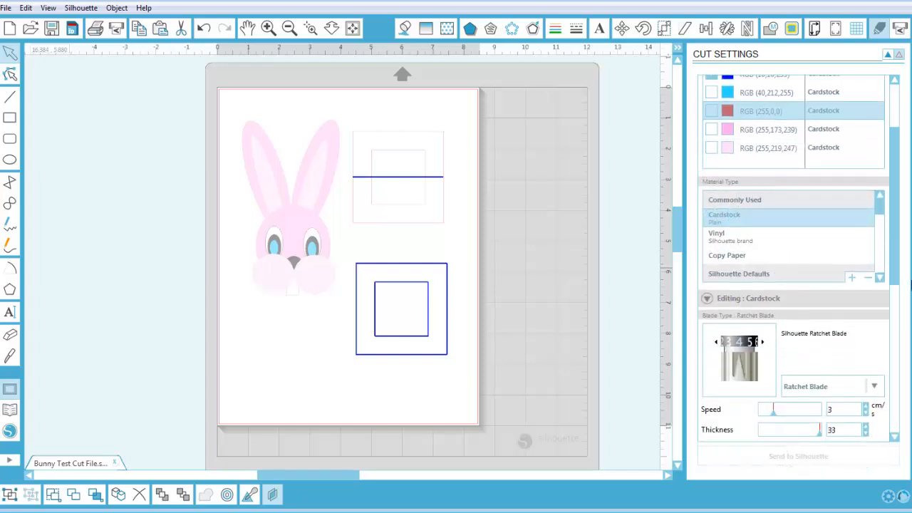
# Change the blue lines' Cut Line Pattern from Style 1 to Style 4 (perforated)
pyautogui.scroll(-3)
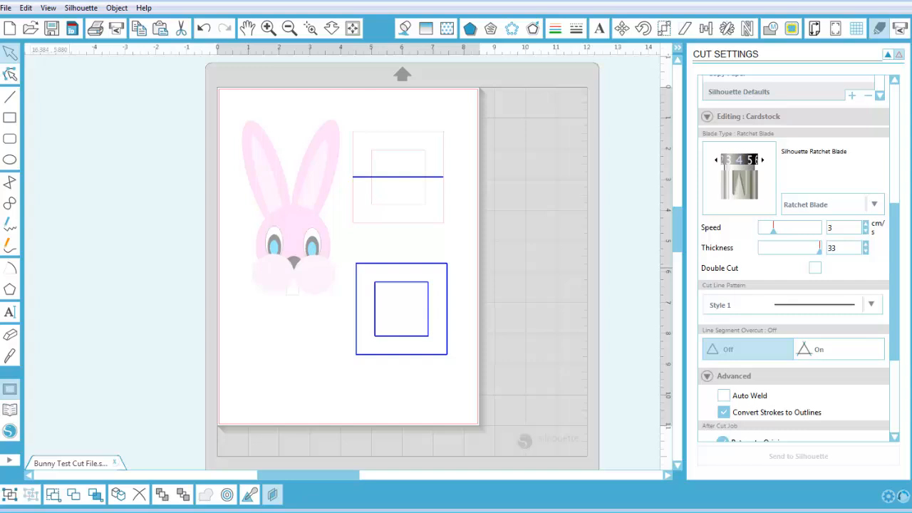
pyautogui.click(872, 305)
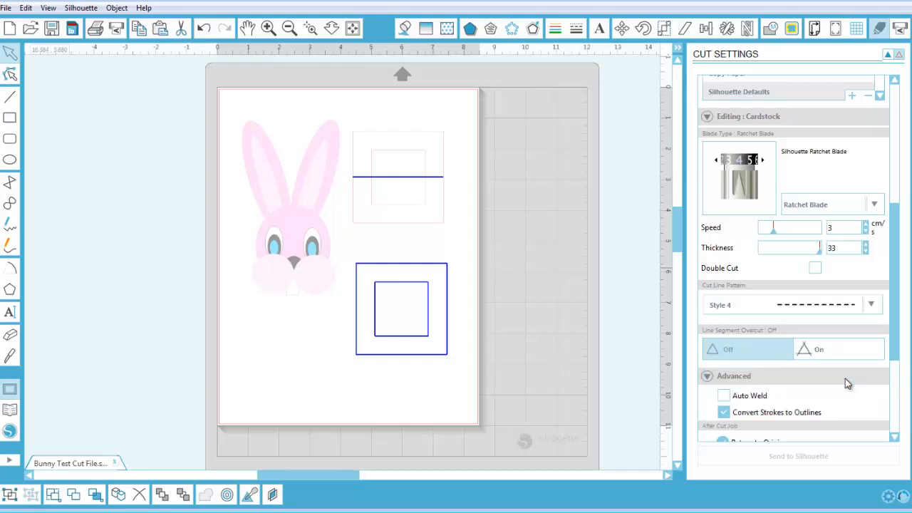
pyautogui.moveTo(887, 315)
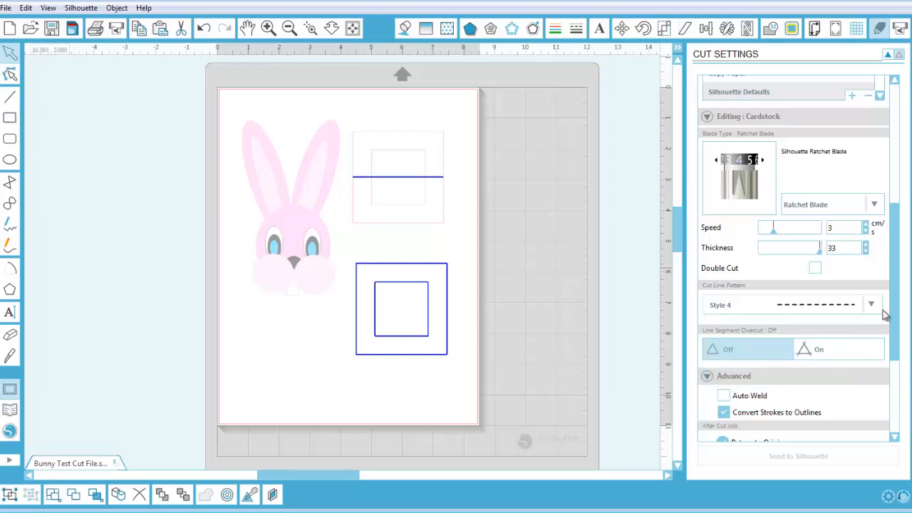
pyautogui.moveTo(410, 288)
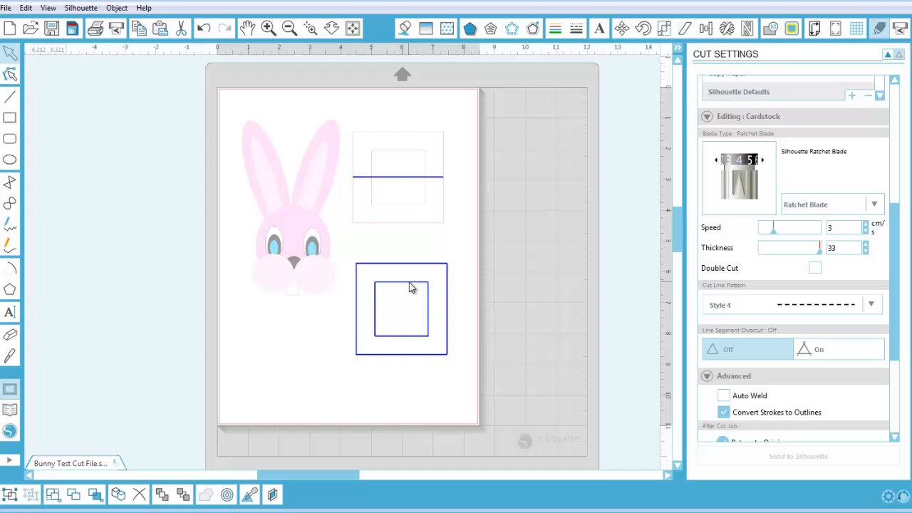
pyautogui.moveTo(372, 271)
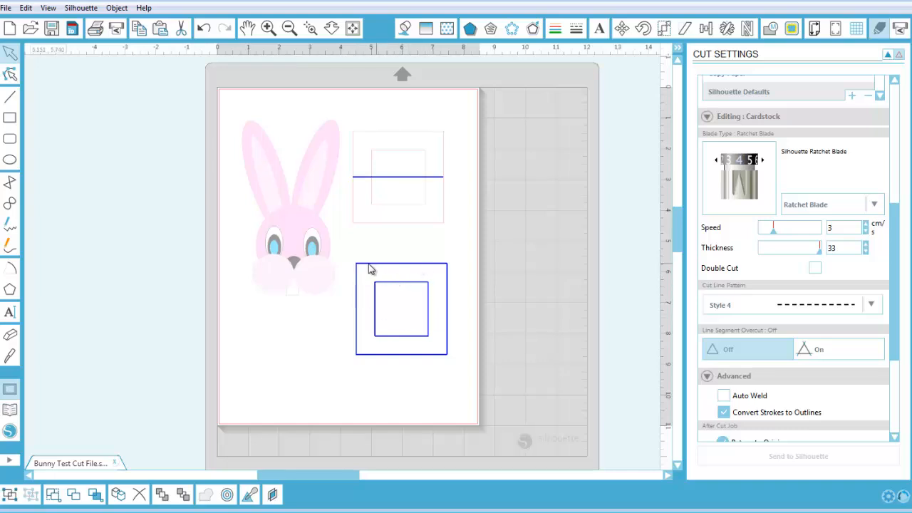
pyautogui.moveTo(412, 219)
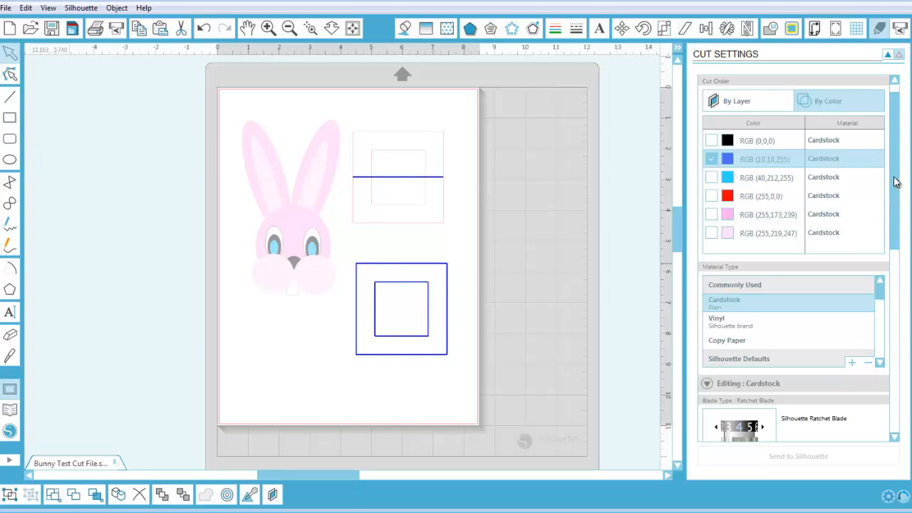
pyautogui.scroll(-3)
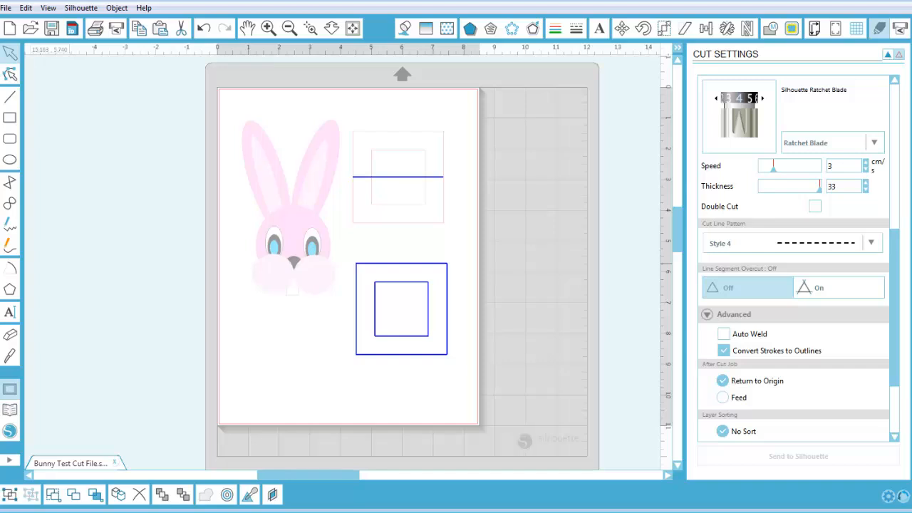
pyautogui.moveTo(903, 264)
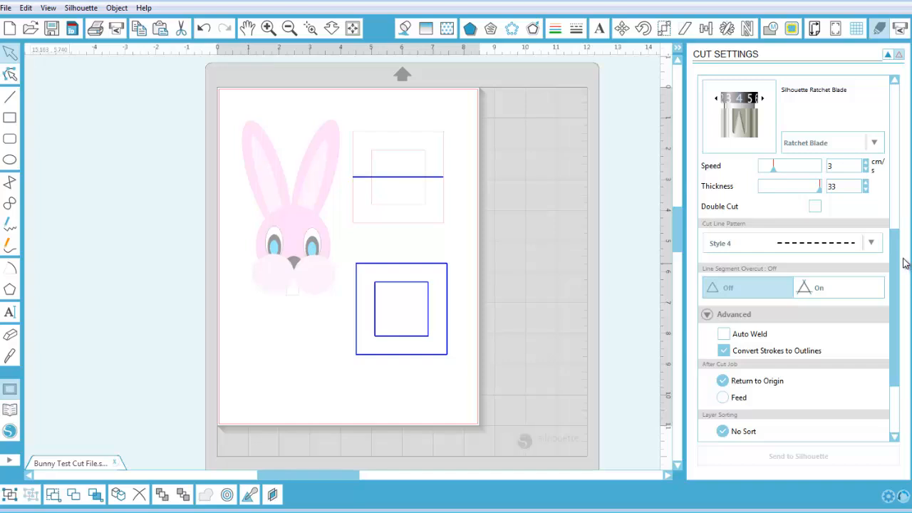
pyautogui.moveTo(470, 231)
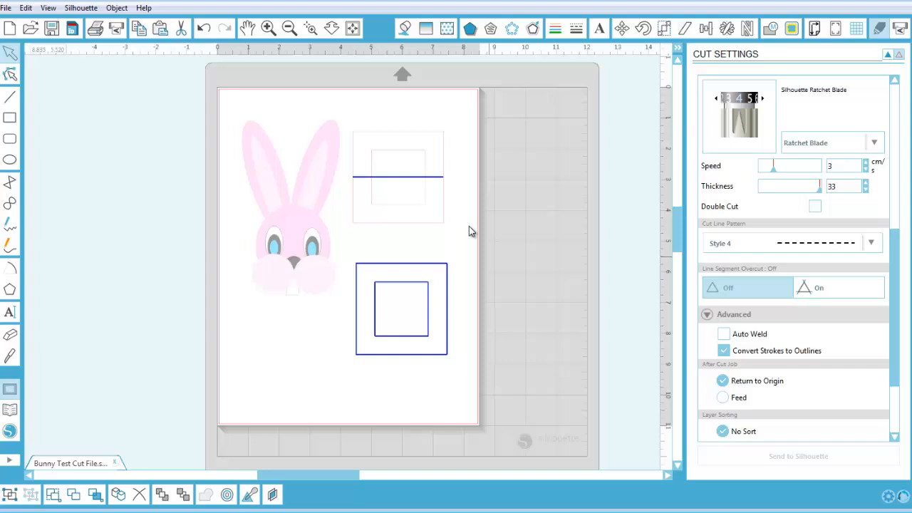
pyautogui.moveTo(425, 179)
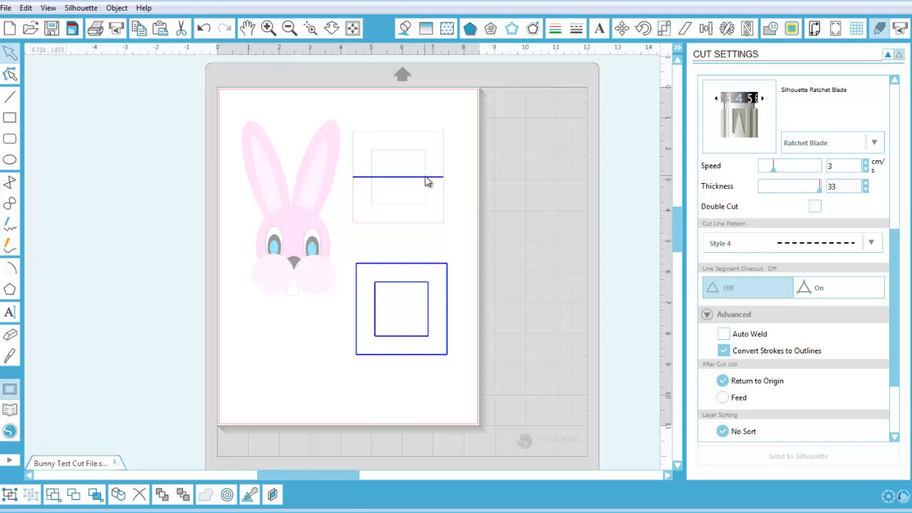
pyautogui.moveTo(449, 206)
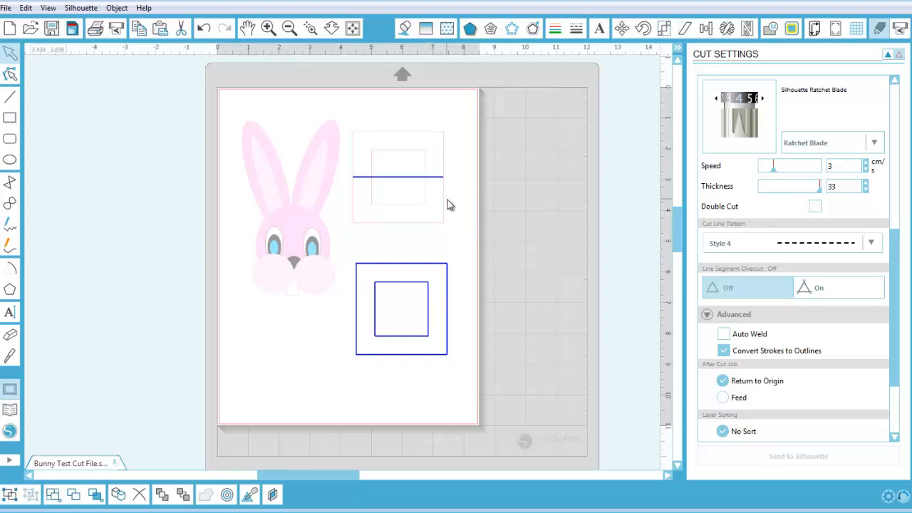